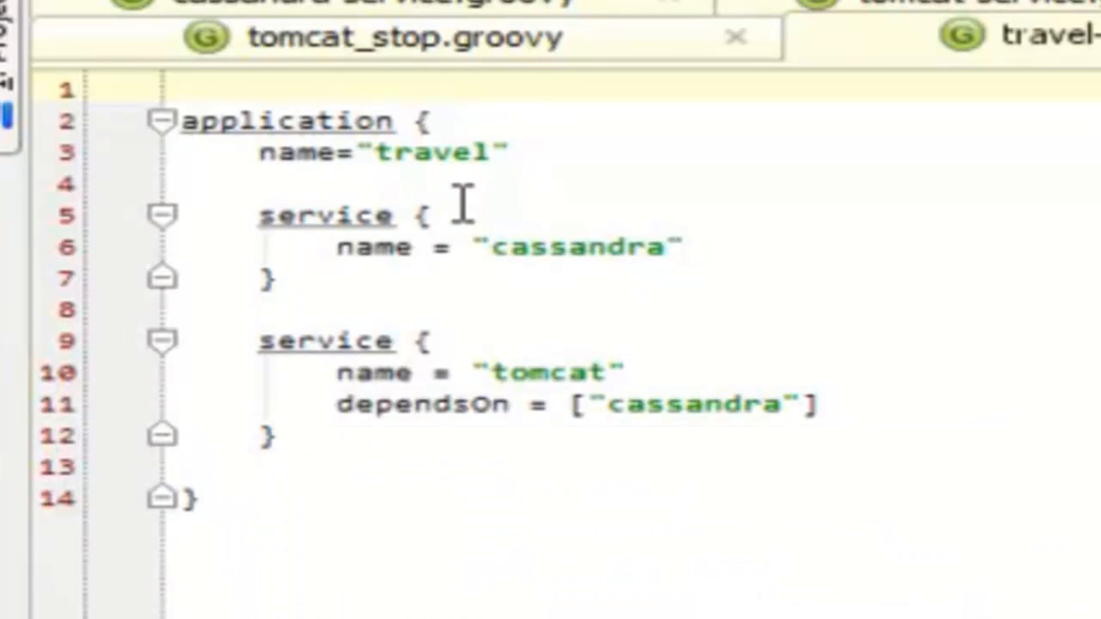
mouse_move(529, 210)
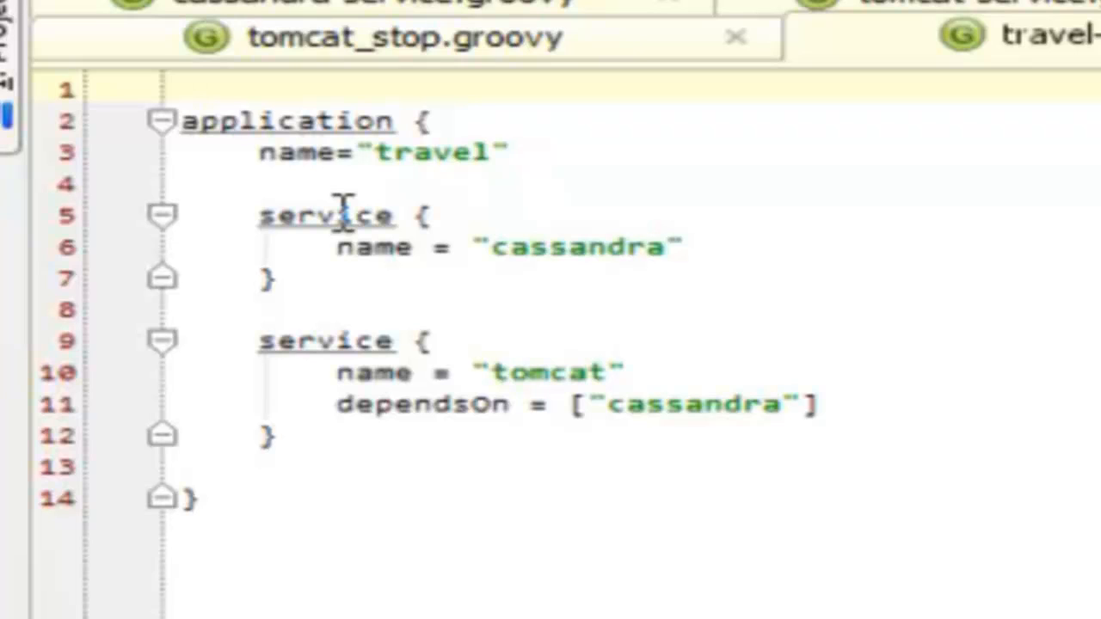
mouse_move(989, 18)
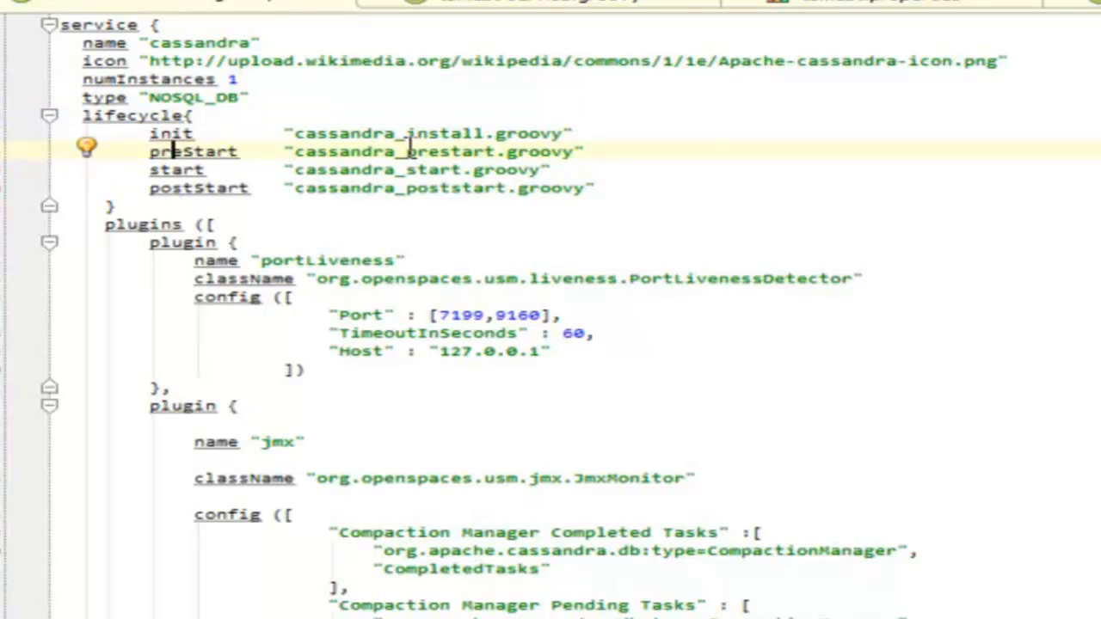
- Open cassandra-service.groovy and scroll through its lifecycle, plugins and userInterface sections
left_click(176, 169)
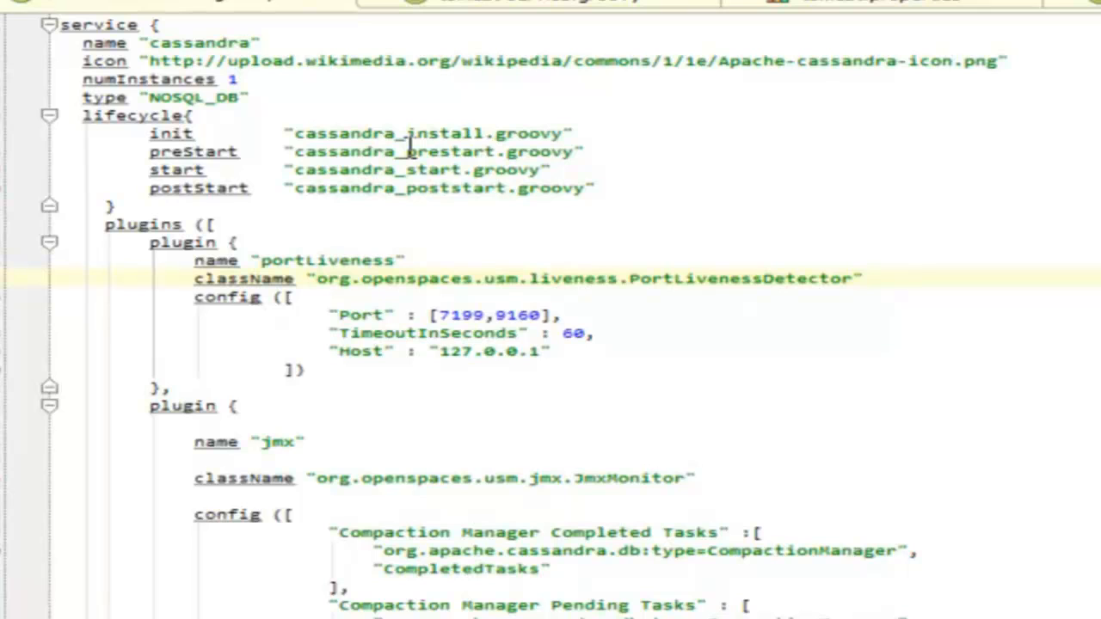
left_click(194, 296)
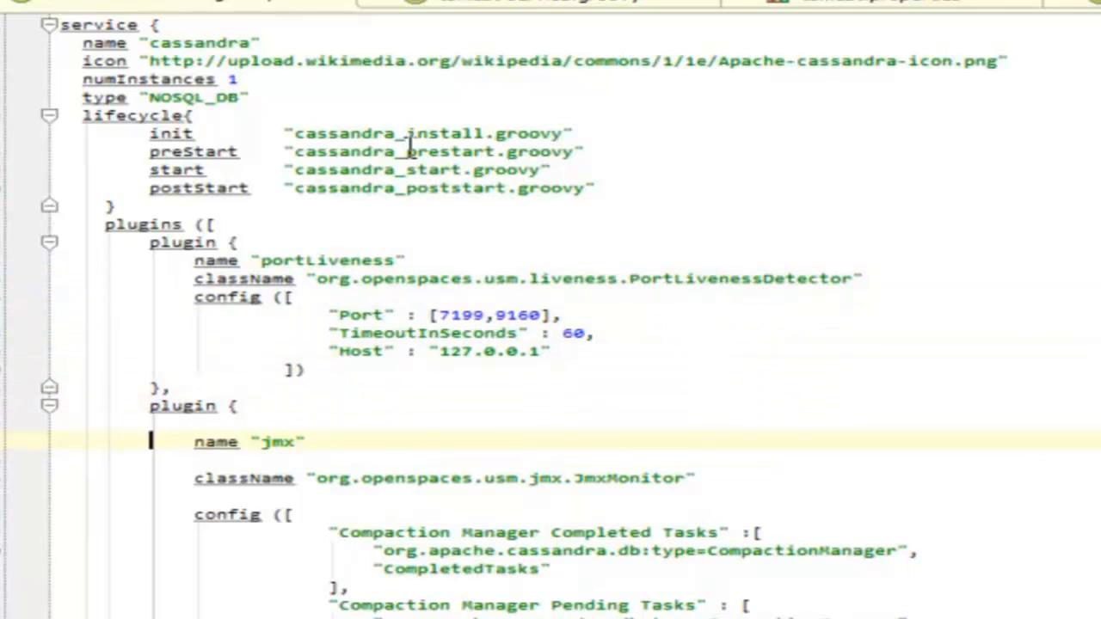
scroll("down", 3)
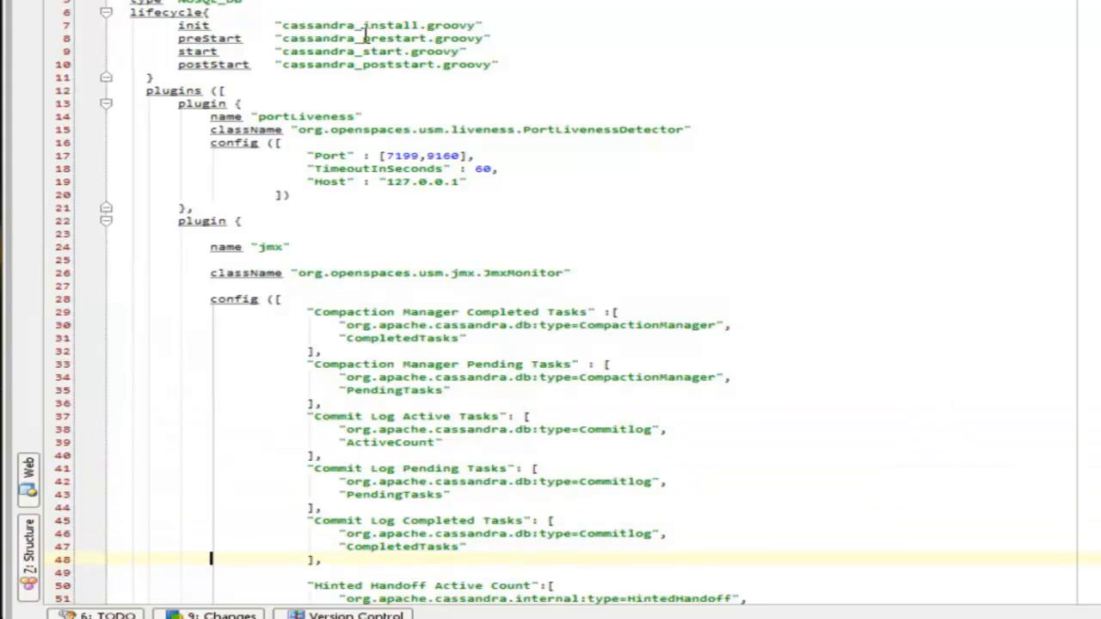
scroll("down", 3)
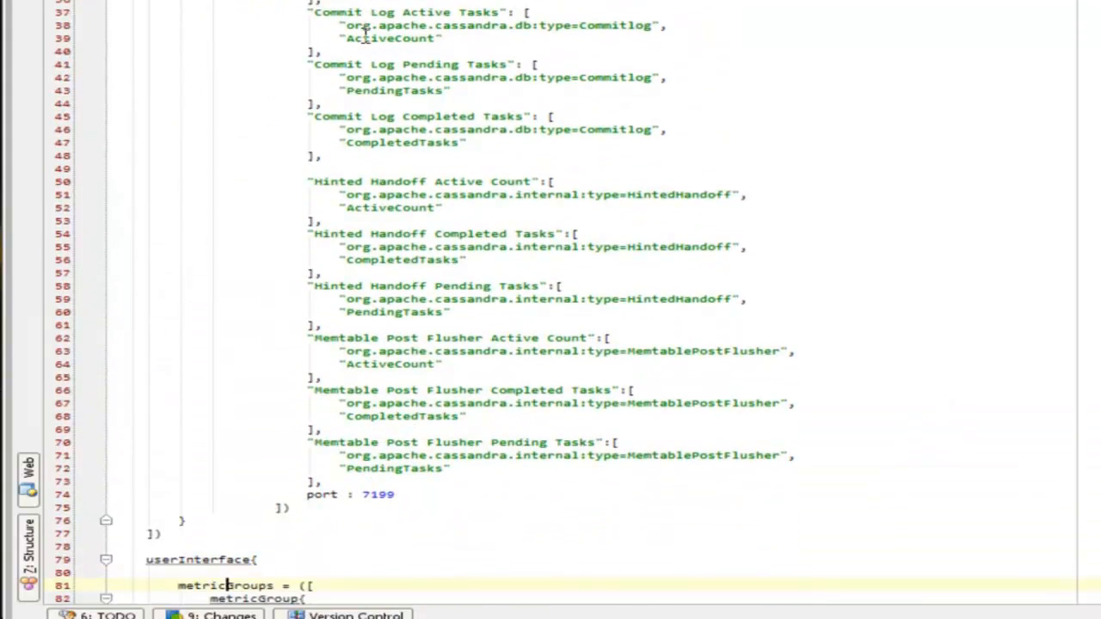
scroll("down", 3)
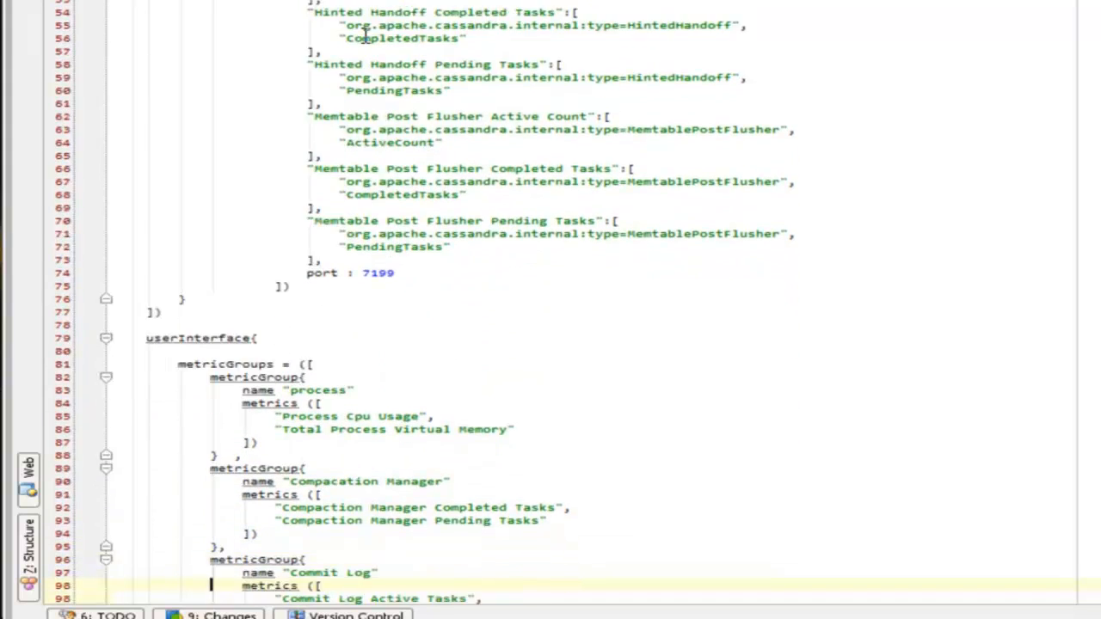
scroll("down", 3)
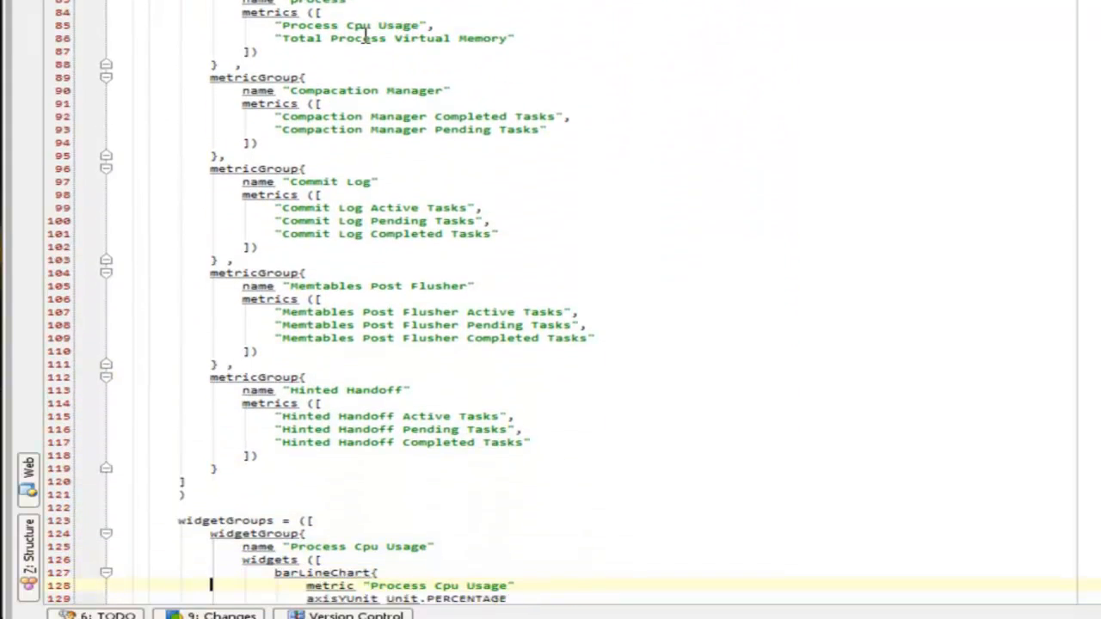
scroll("down", 3)
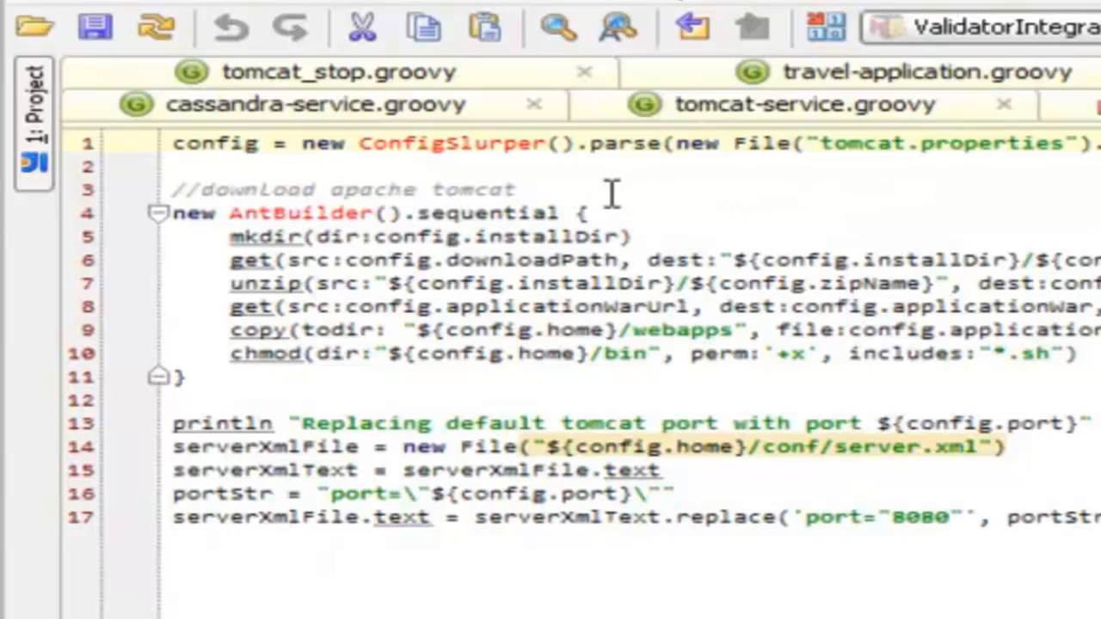
left_click(537, 142)
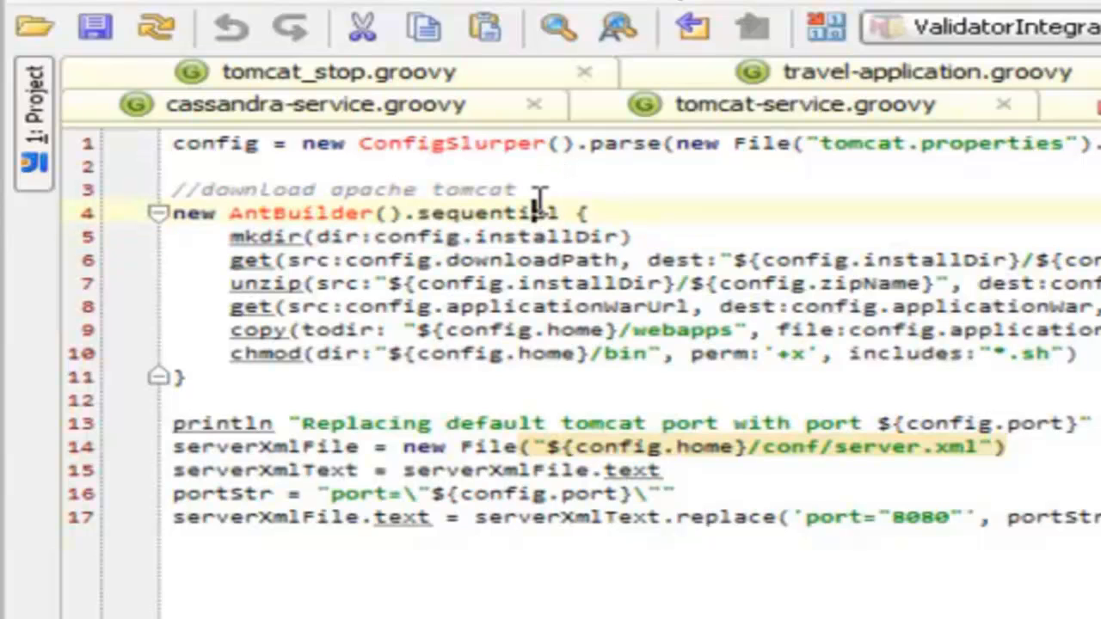
left_click(528, 284)
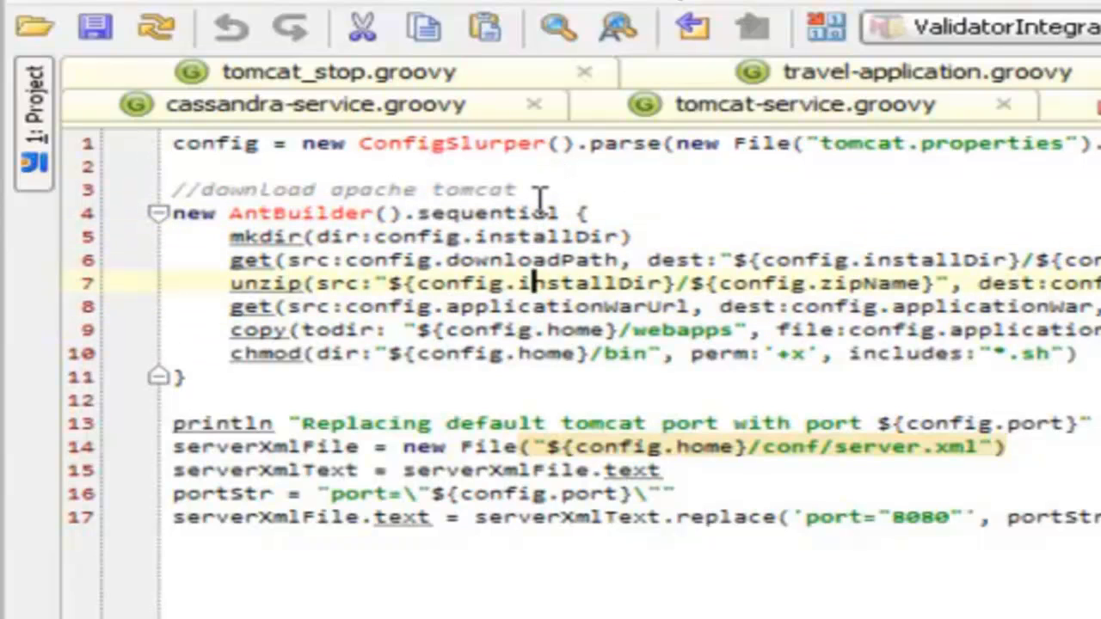
left_click(322, 261)
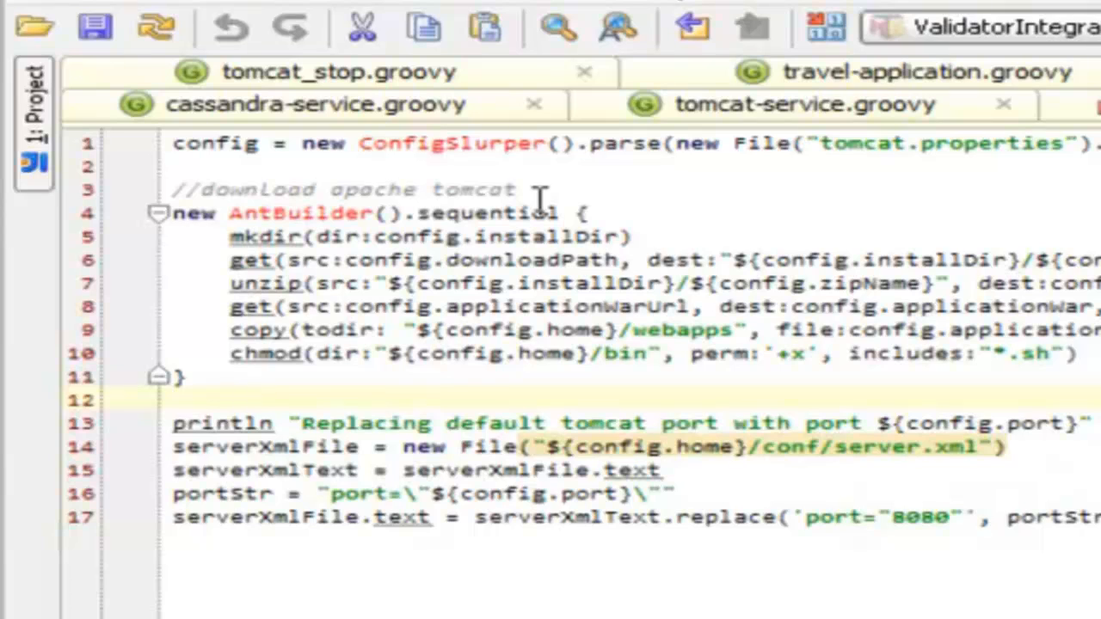
left_click(245, 398)
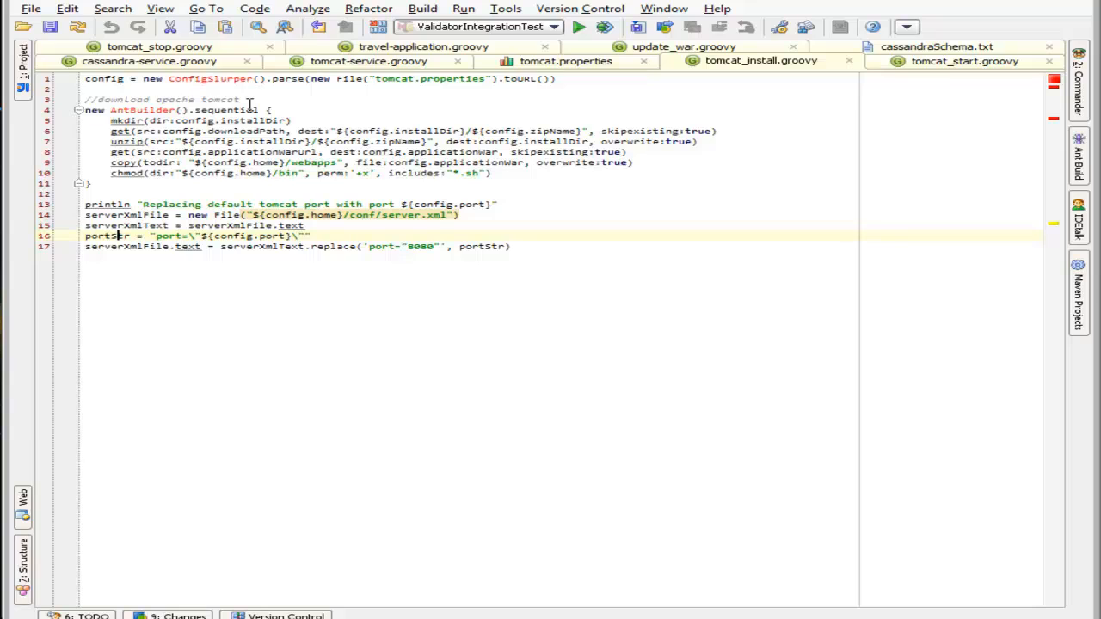
mouse_move(447, 206)
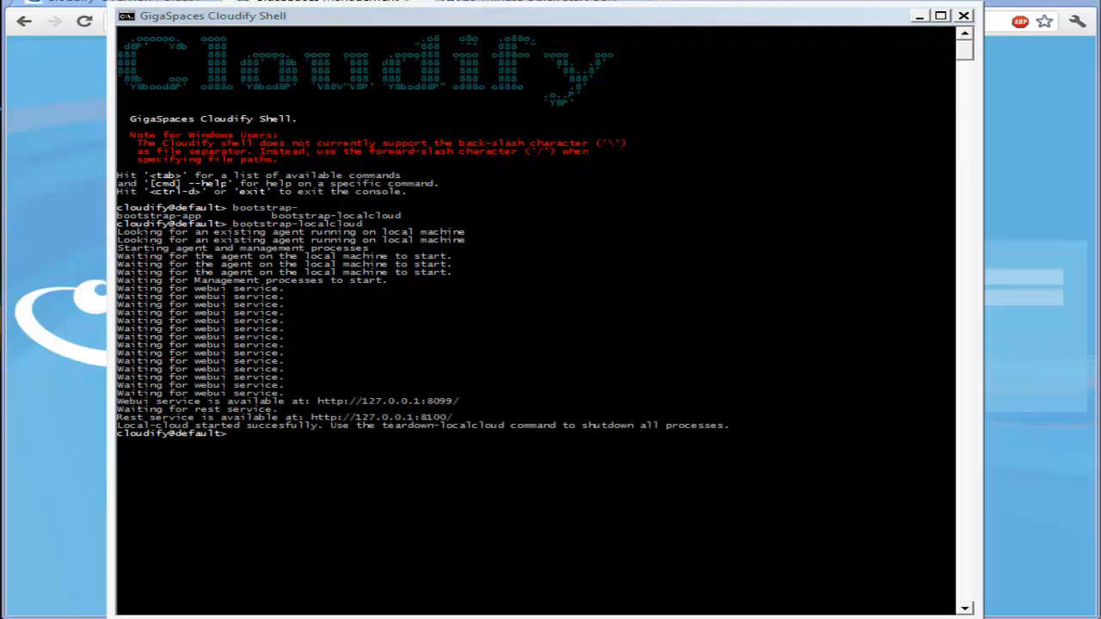
mouse_move(1048, 513)
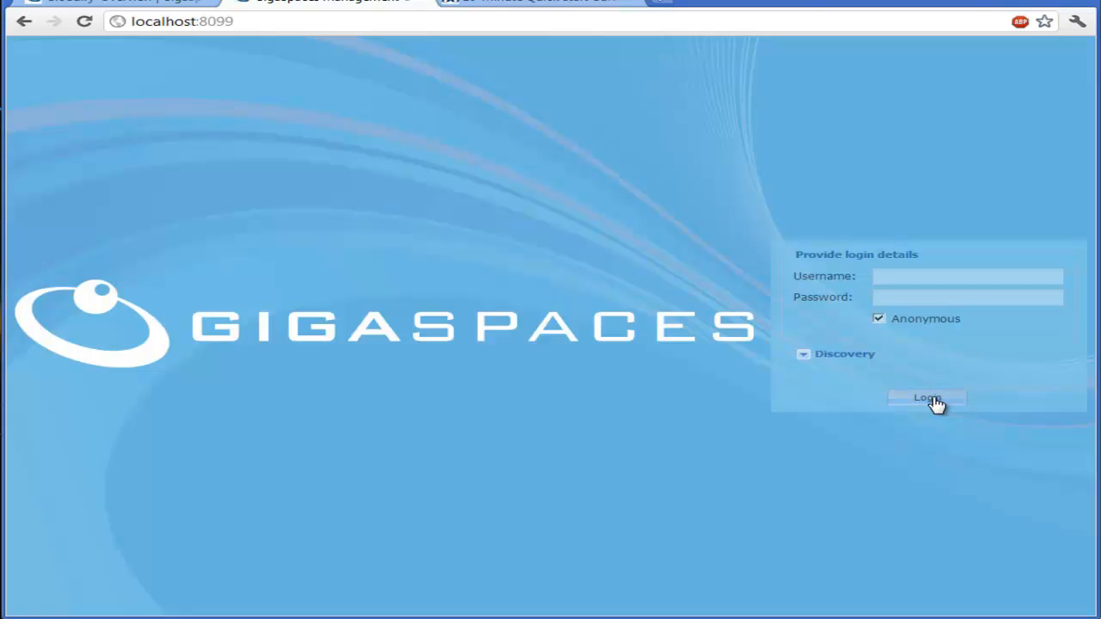
- Log in to the management center at localhost:8099 as Anonymous
left_click(927, 397)
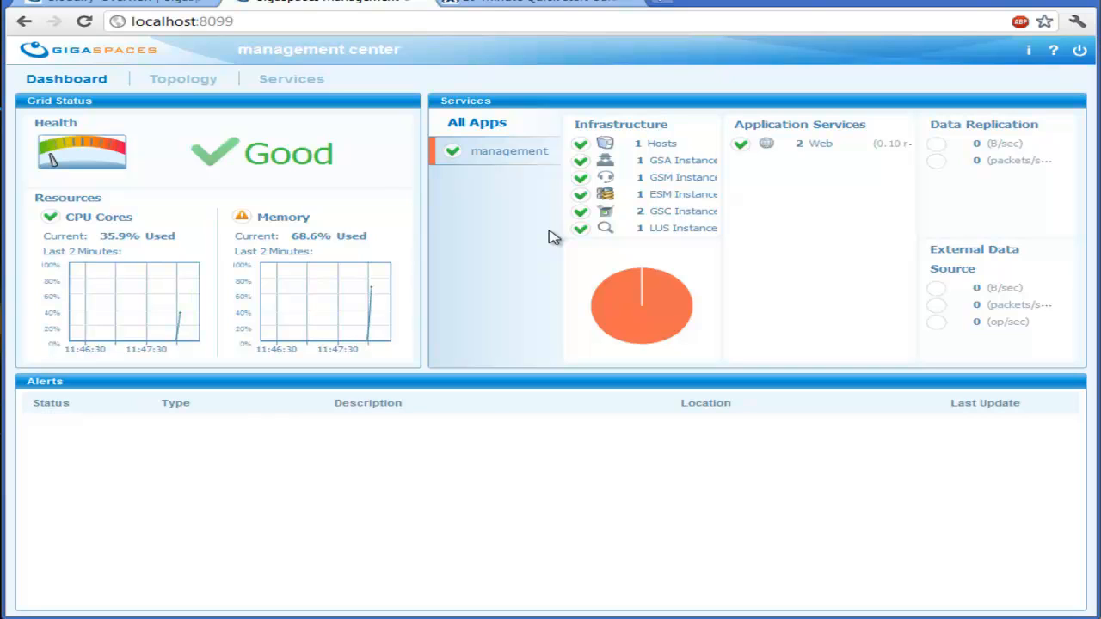
mouse_move(531, 290)
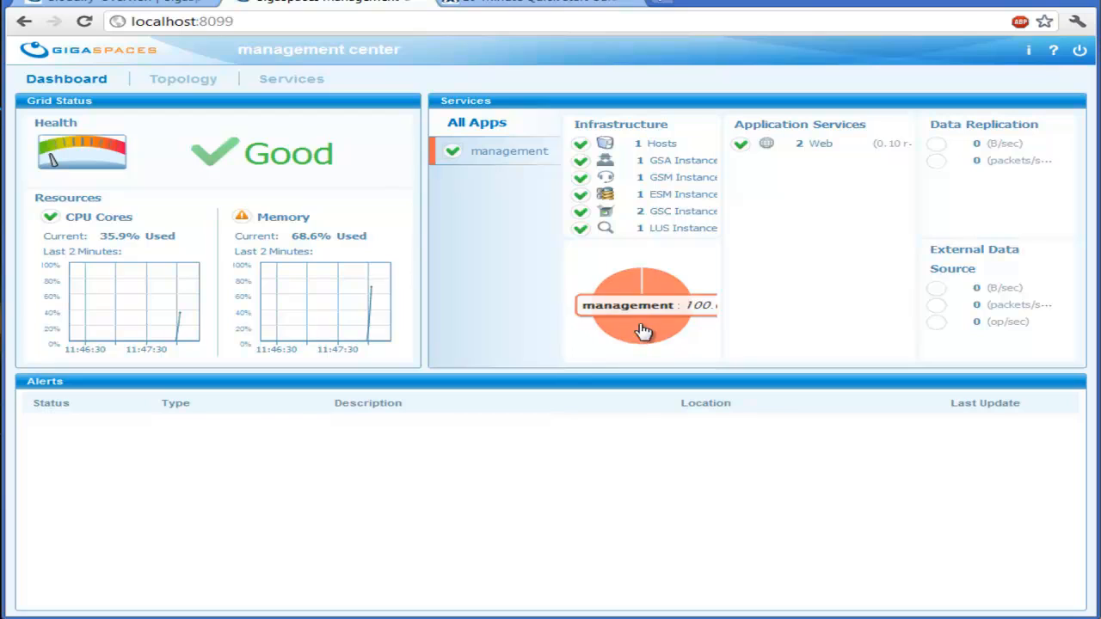
mouse_move(454, 249)
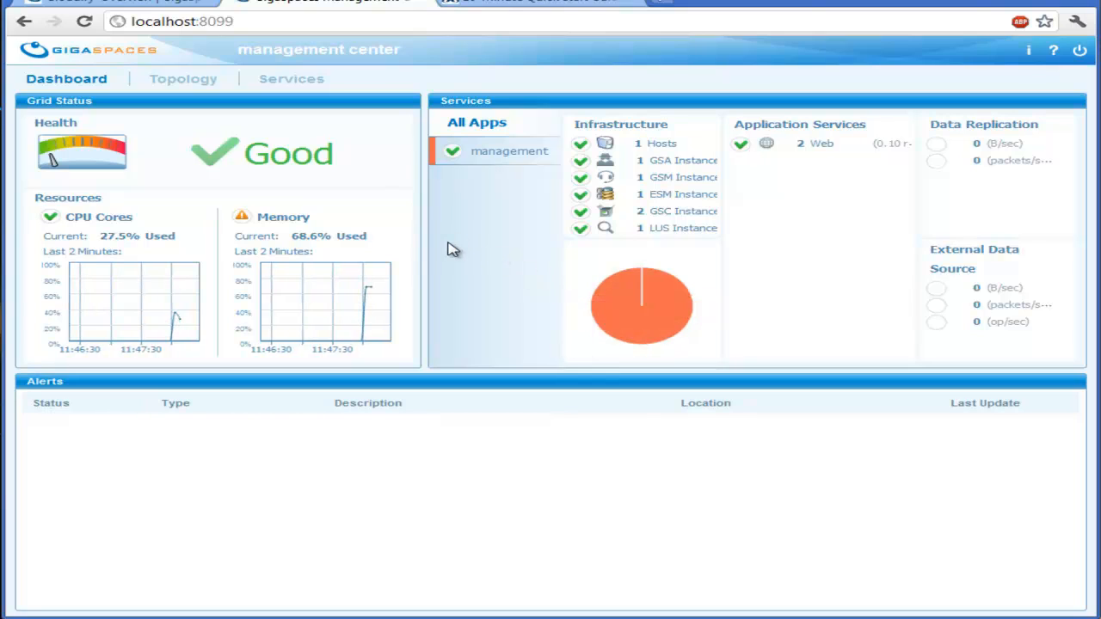
mouse_move(643, 142)
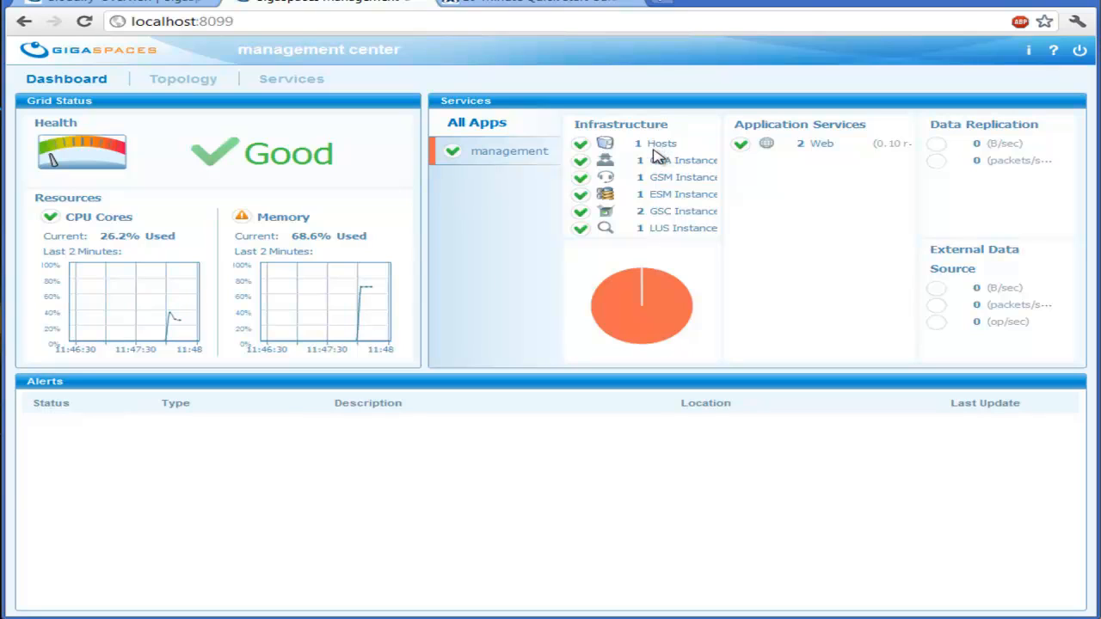
mouse_move(666, 167)
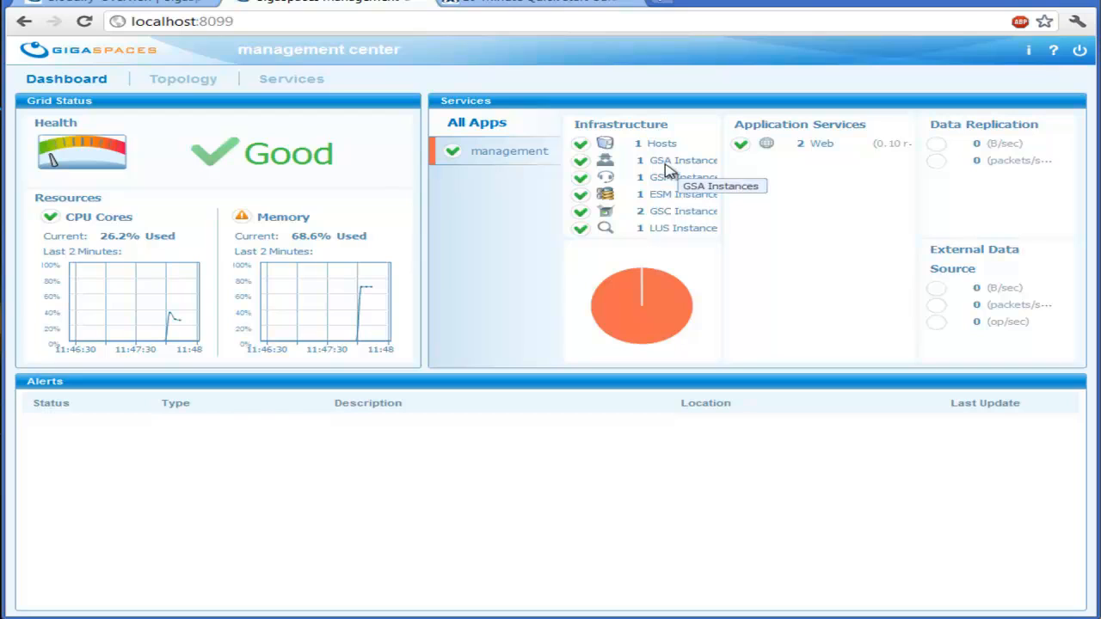
mouse_move(662, 197)
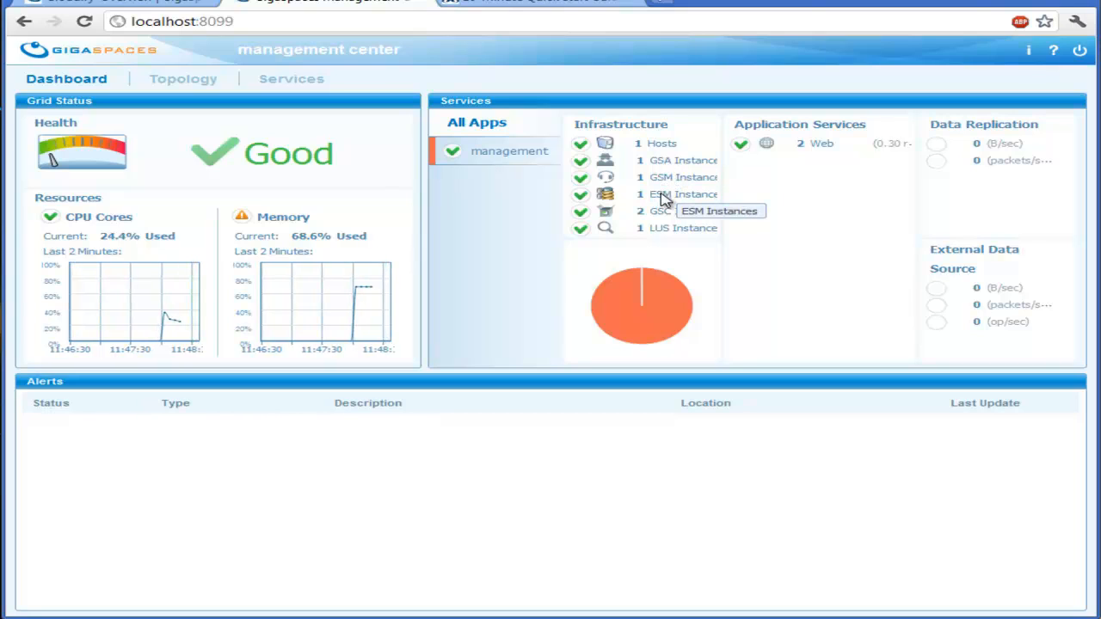
mouse_move(670, 222)
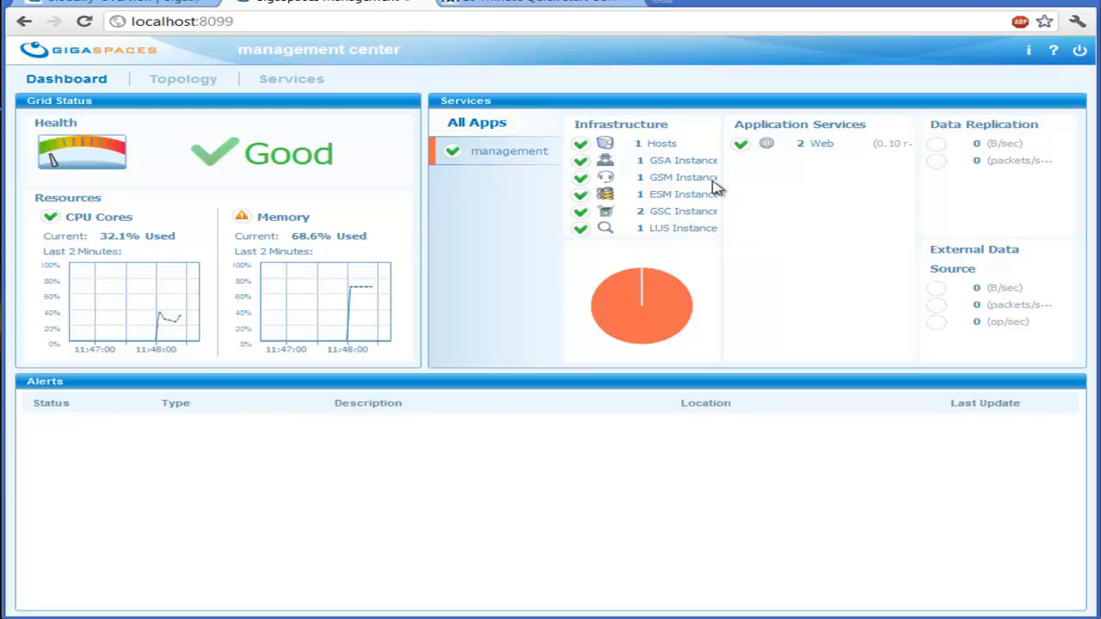
mouse_move(202, 232)
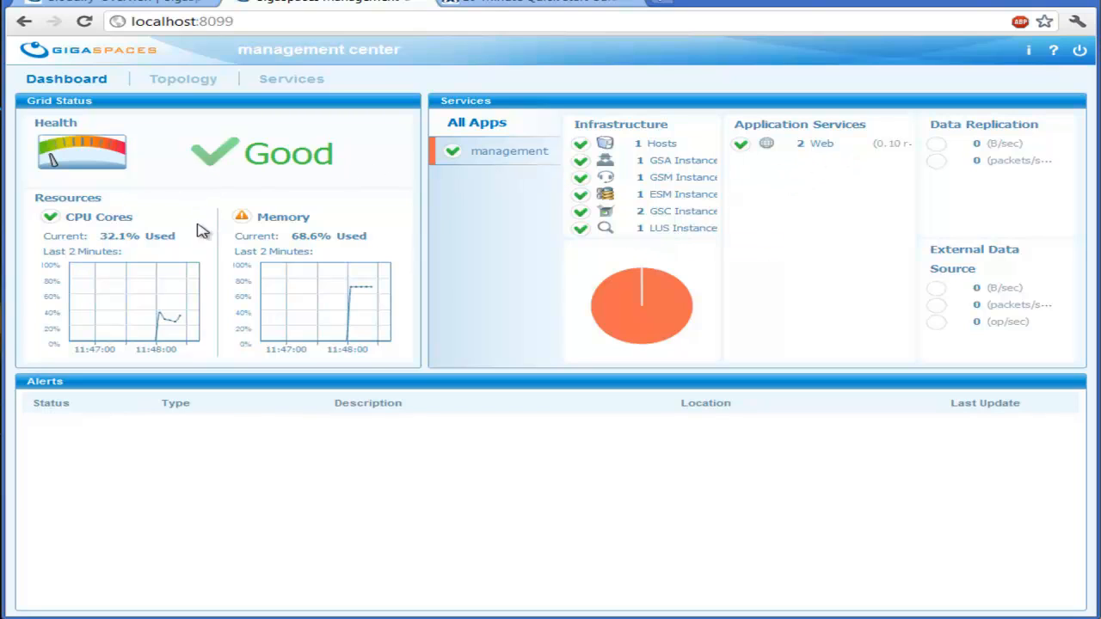
mouse_move(269, 278)
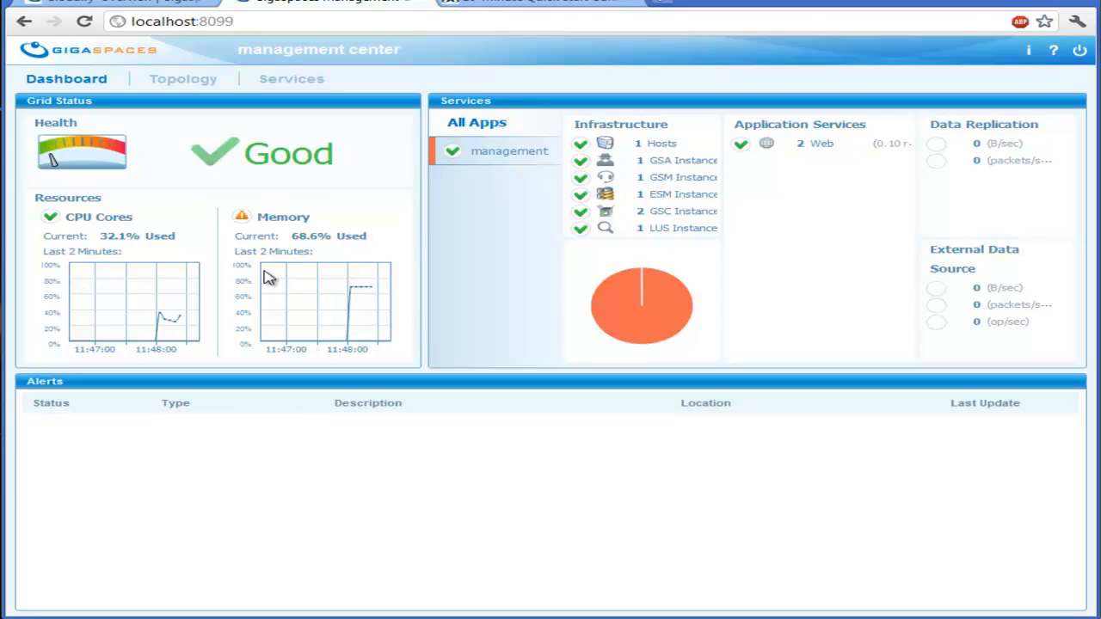
mouse_move(212, 309)
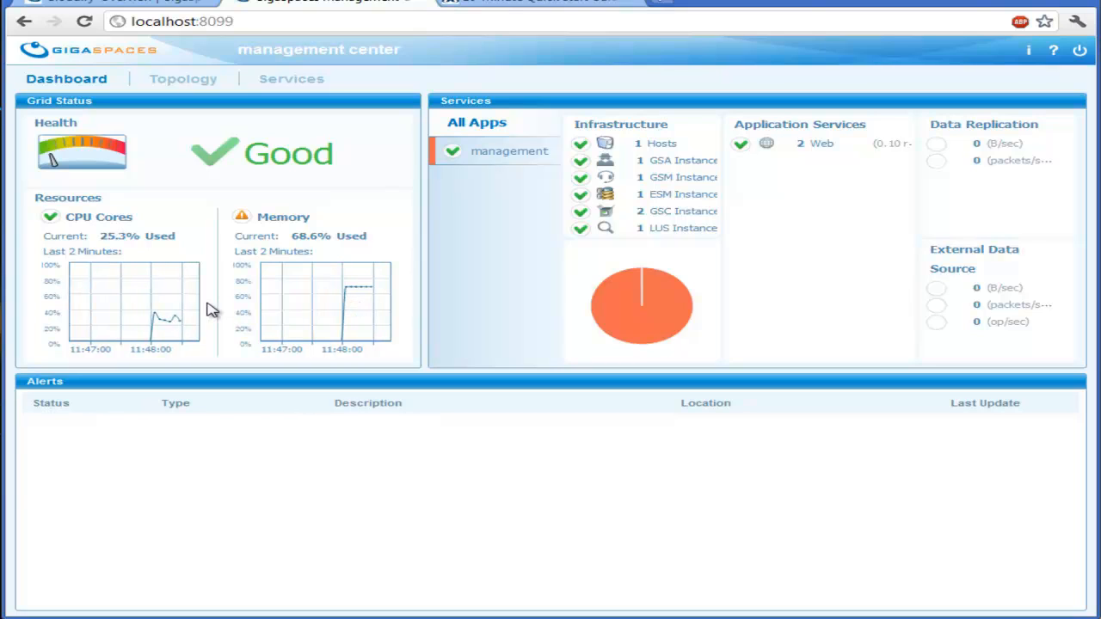
mouse_move(282, 250)
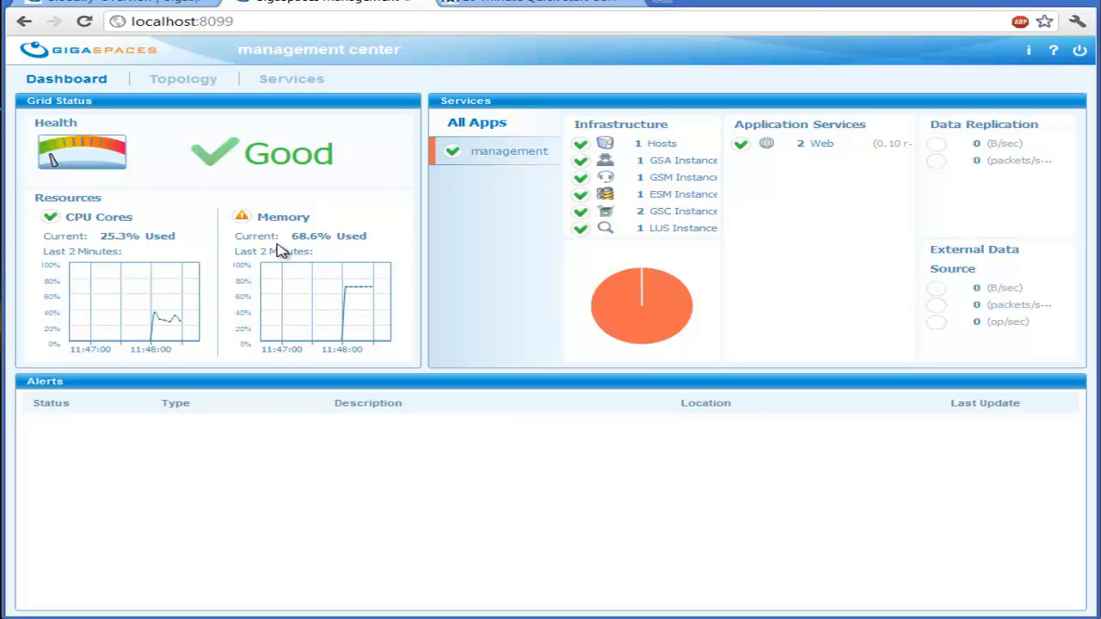
mouse_move(292, 9)
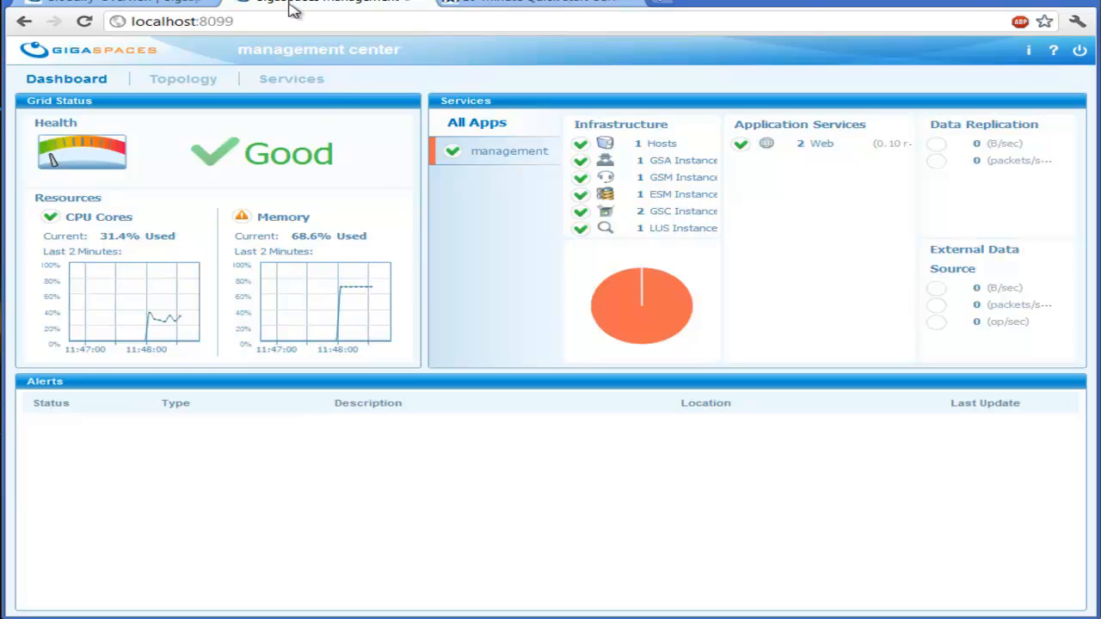
mouse_move(182, 78)
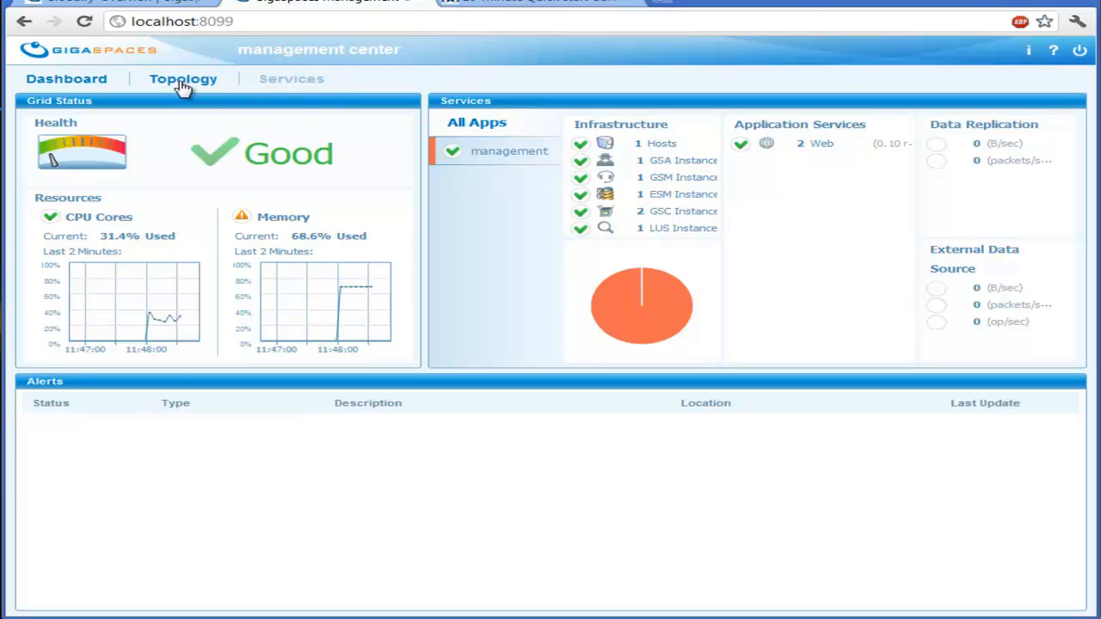
- In the management topology, inspect webui's host and services, then show webui [1] logs
left_click(182, 78)
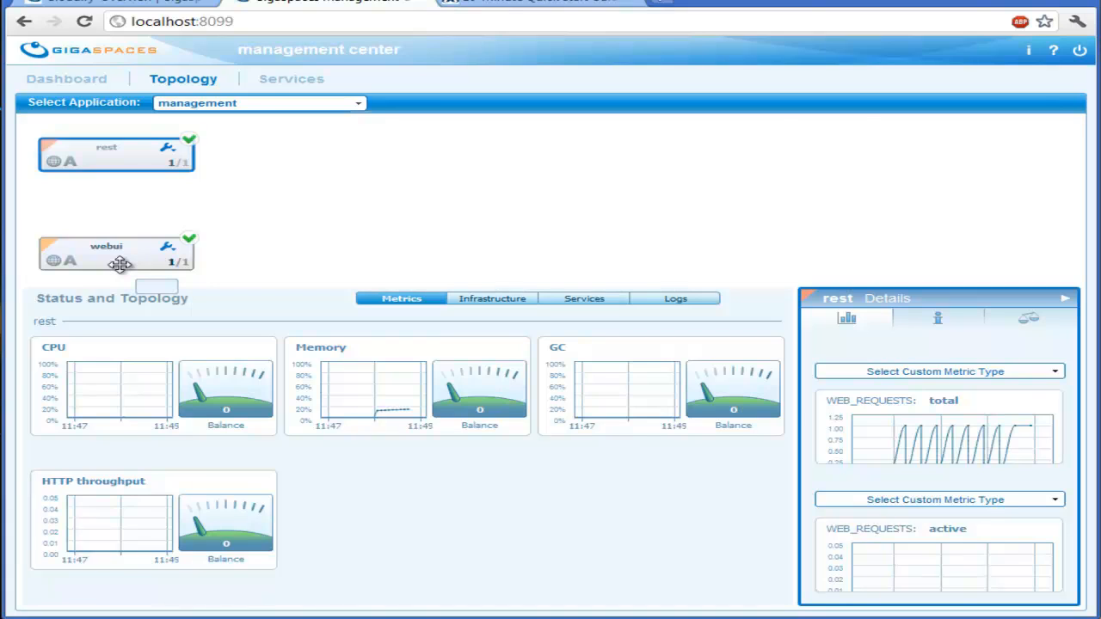
mouse_move(151, 458)
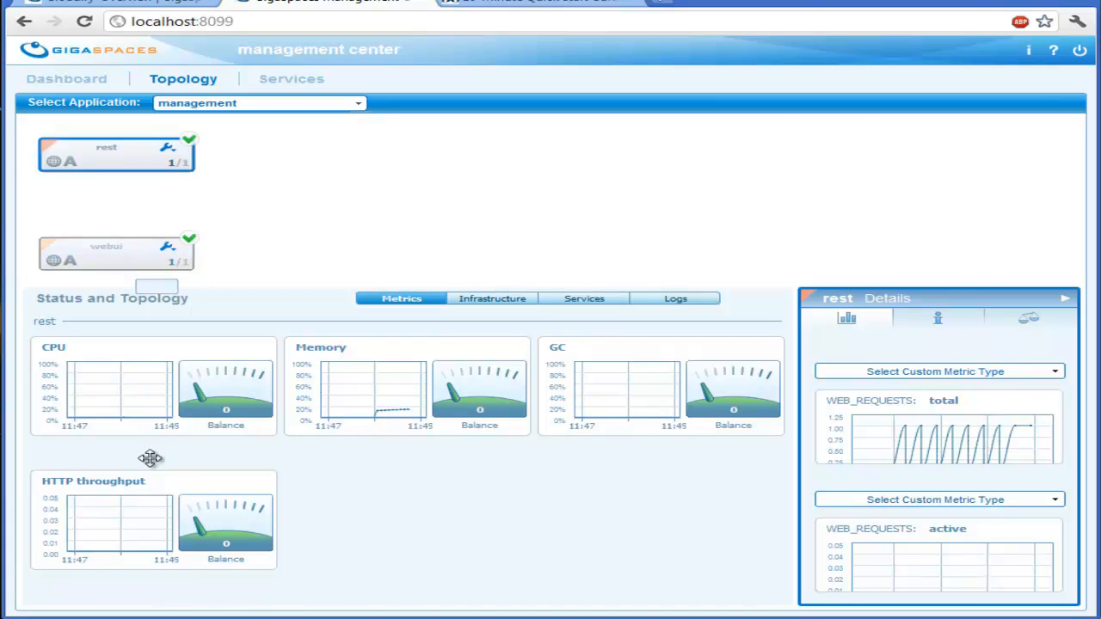
left_click(106, 252)
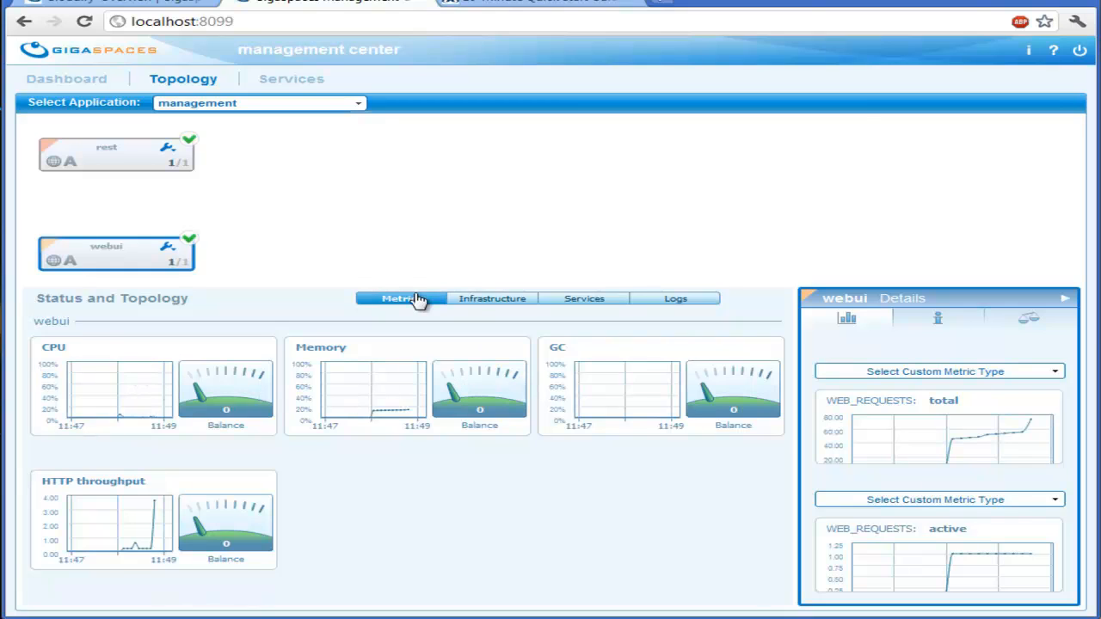
left_click(492, 298)
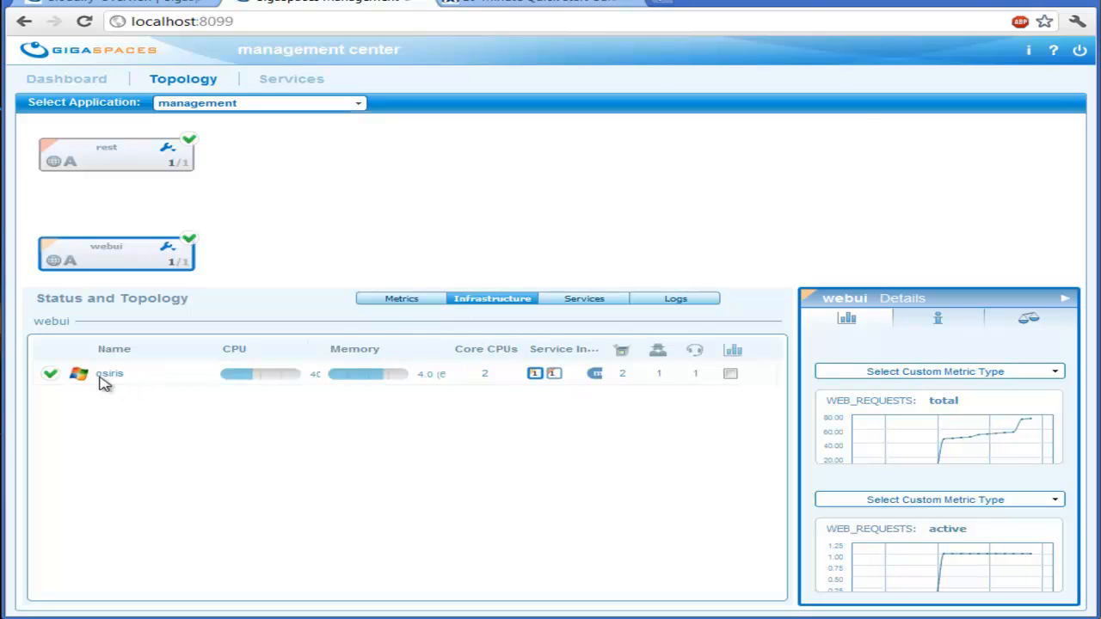
mouse_move(128, 392)
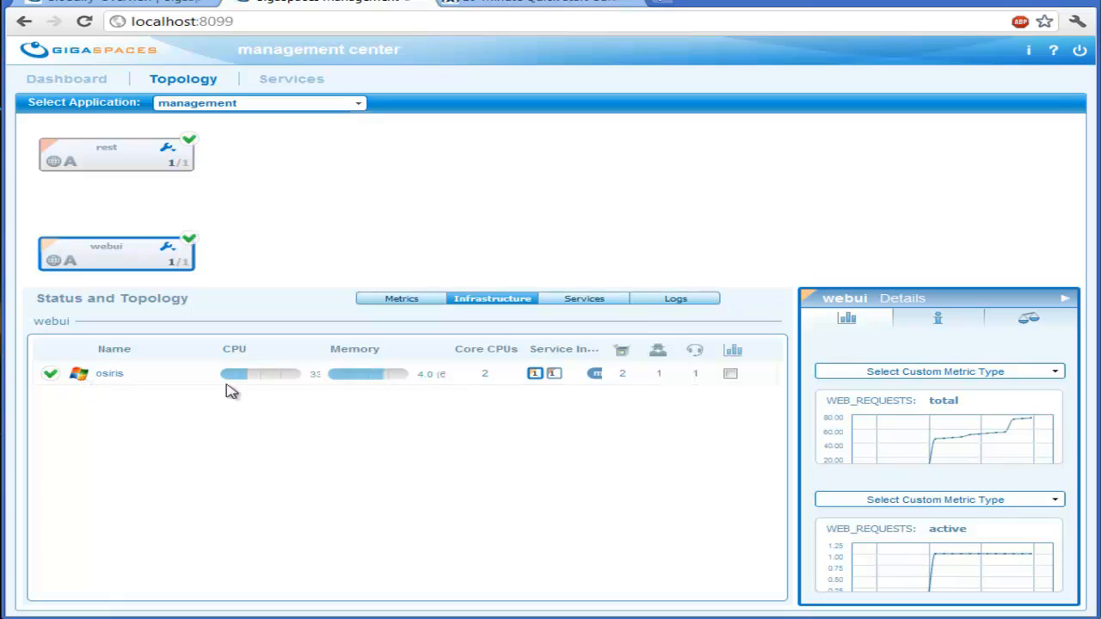
left_click(583, 299)
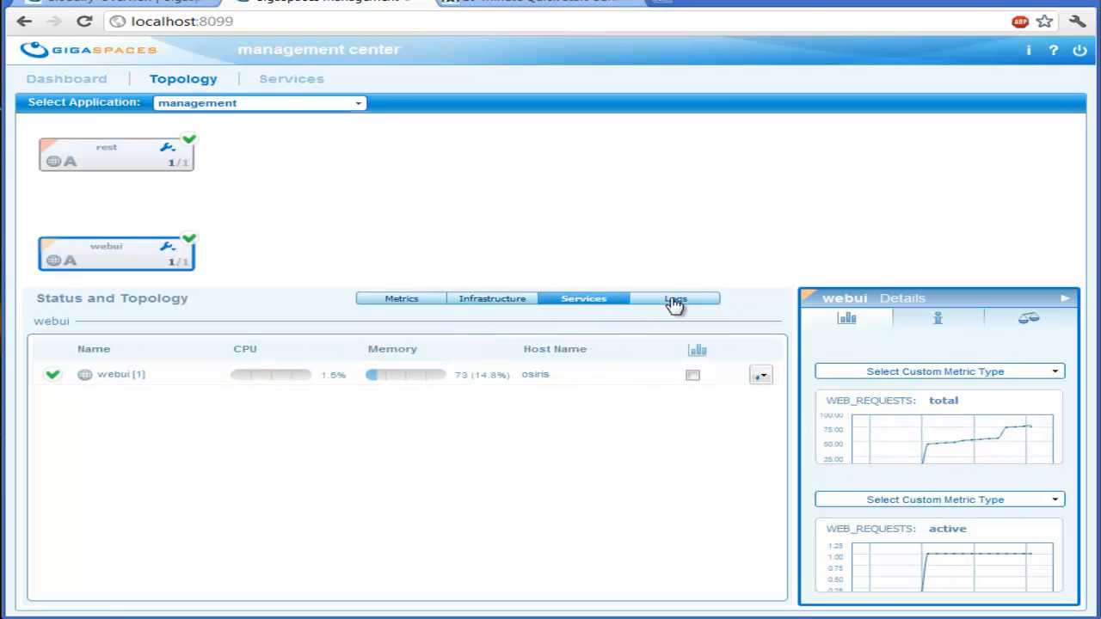
left_click(675, 298)
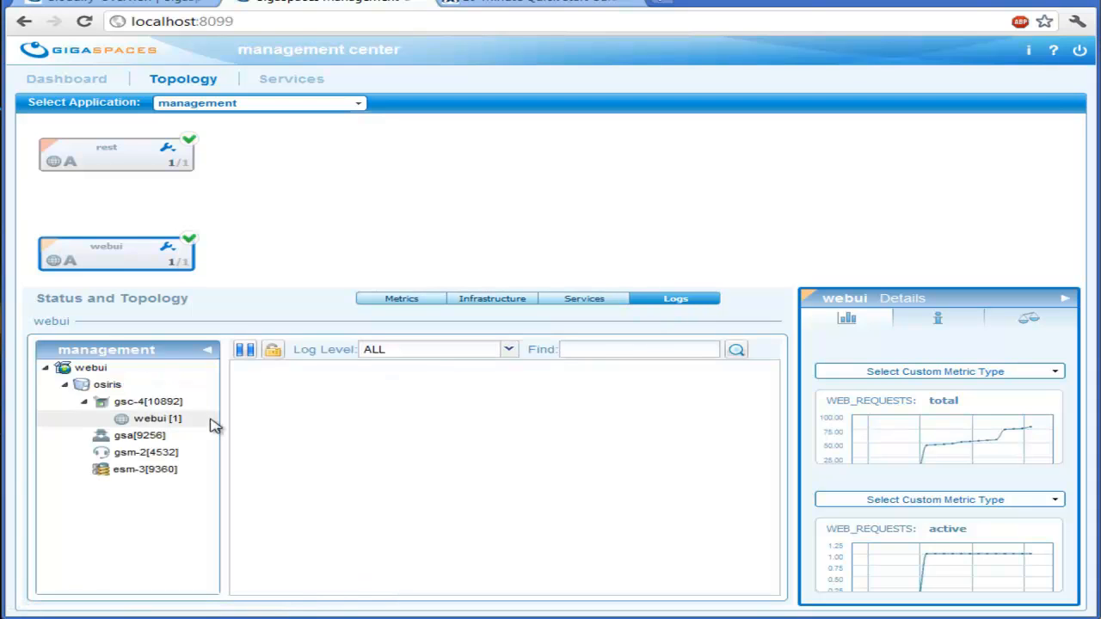
left_click(157, 418)
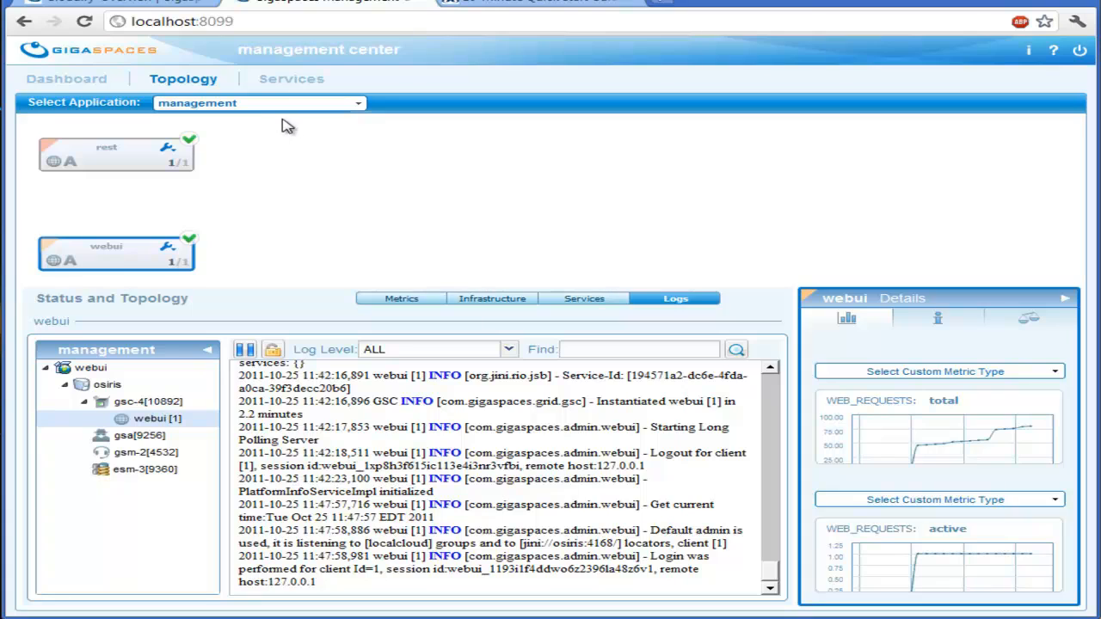
- Switch to the Services view listing host osiris and the rest and webui units
left_click(291, 78)
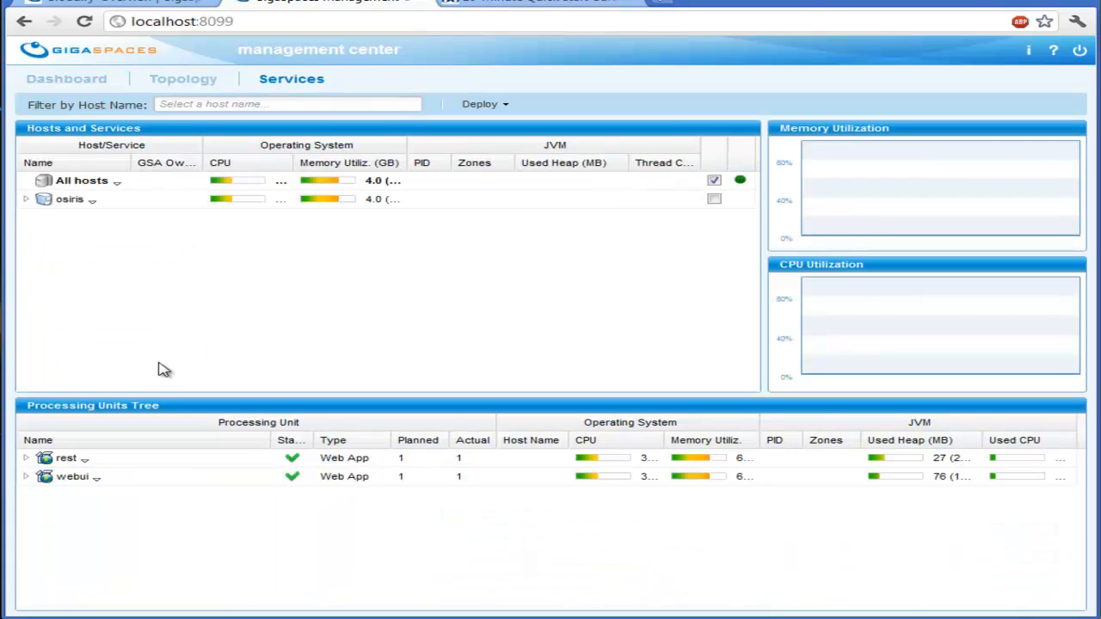
mouse_move(348, 167)
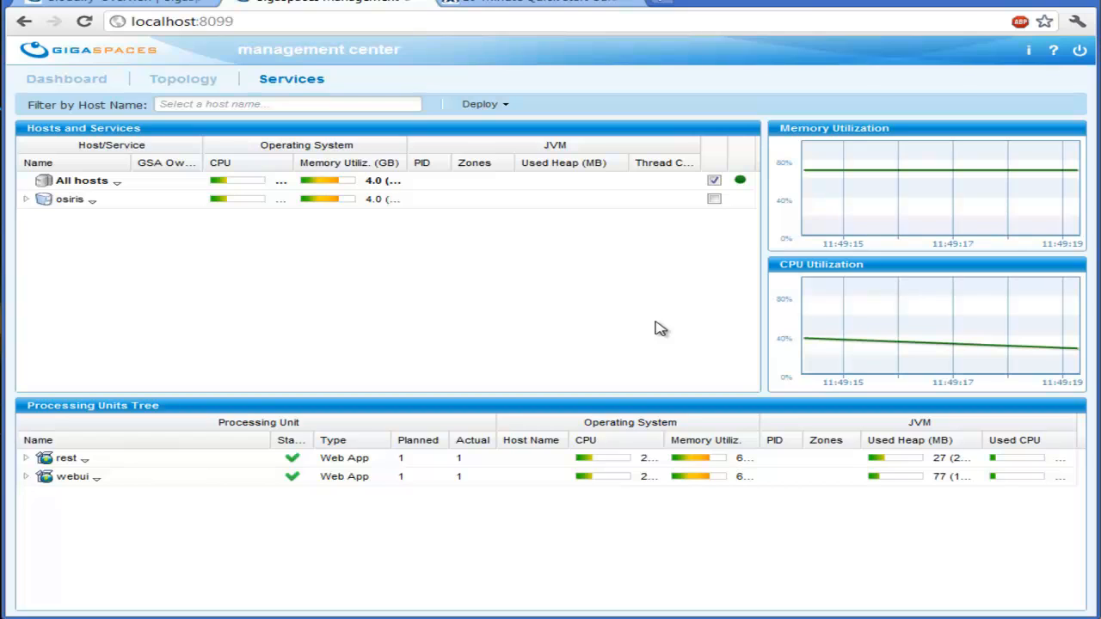
mouse_move(352, 192)
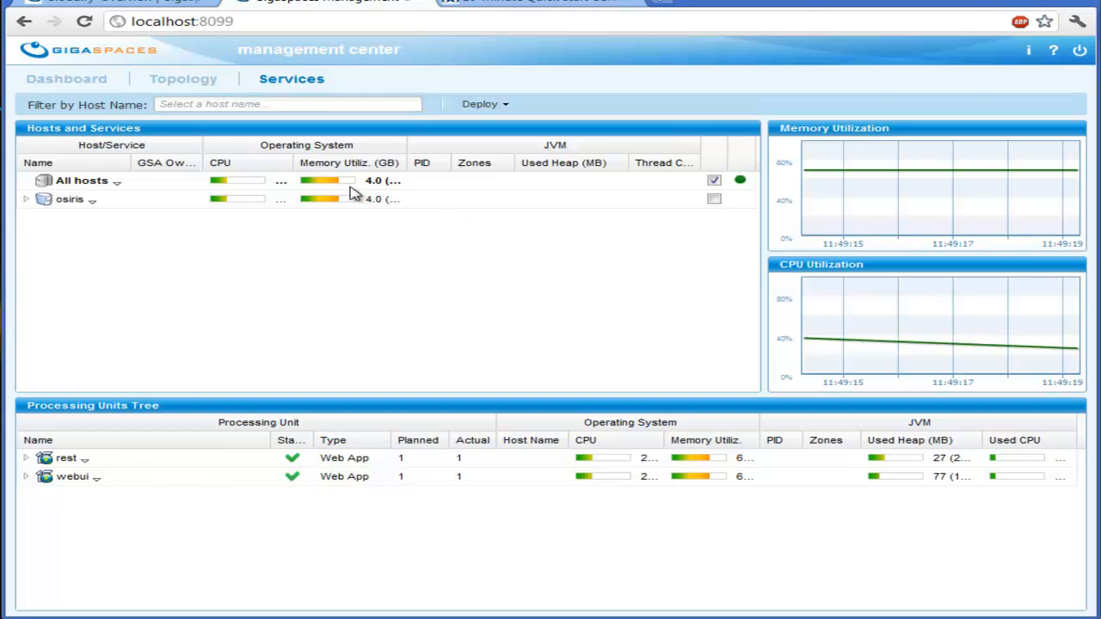
mouse_move(311, 293)
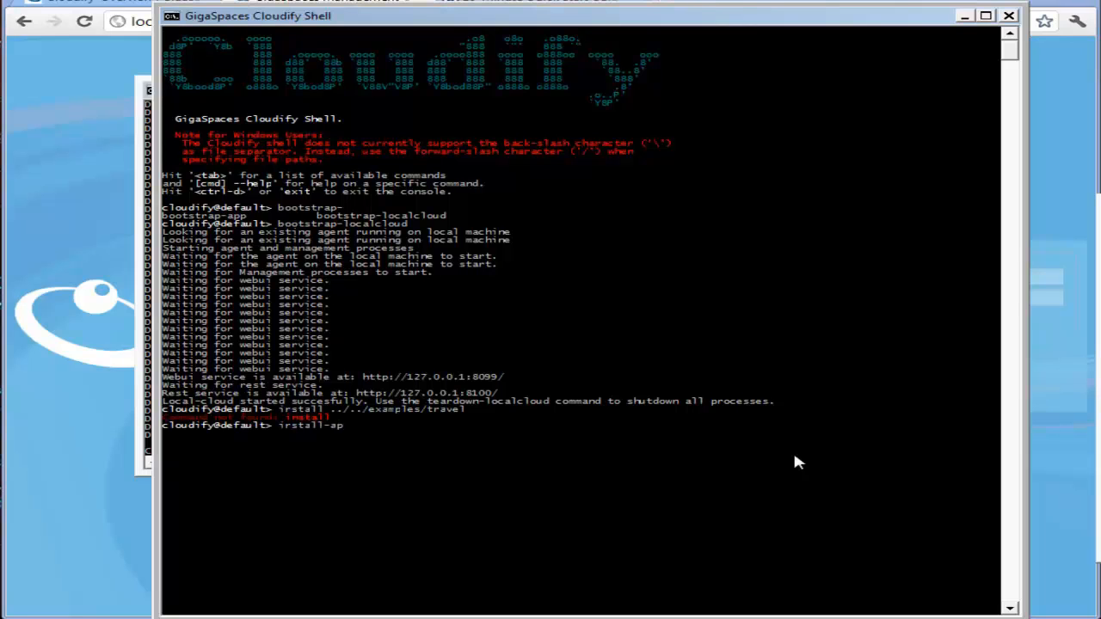
- Run install-application on the travel example folder in Cloudify Shell
key("Return")
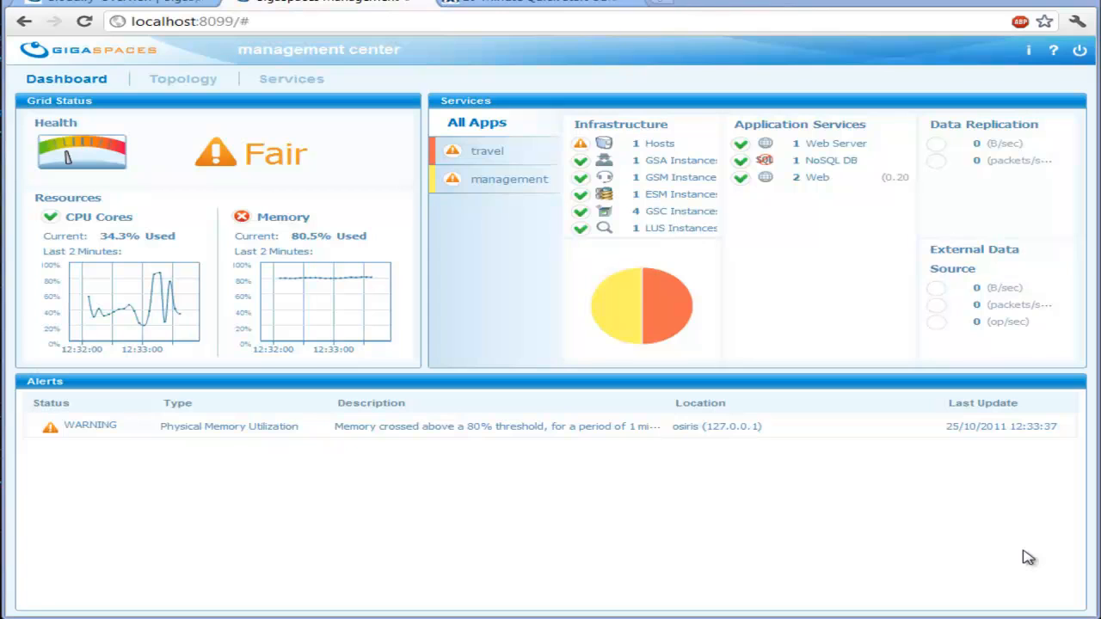
mouse_move(820, 179)
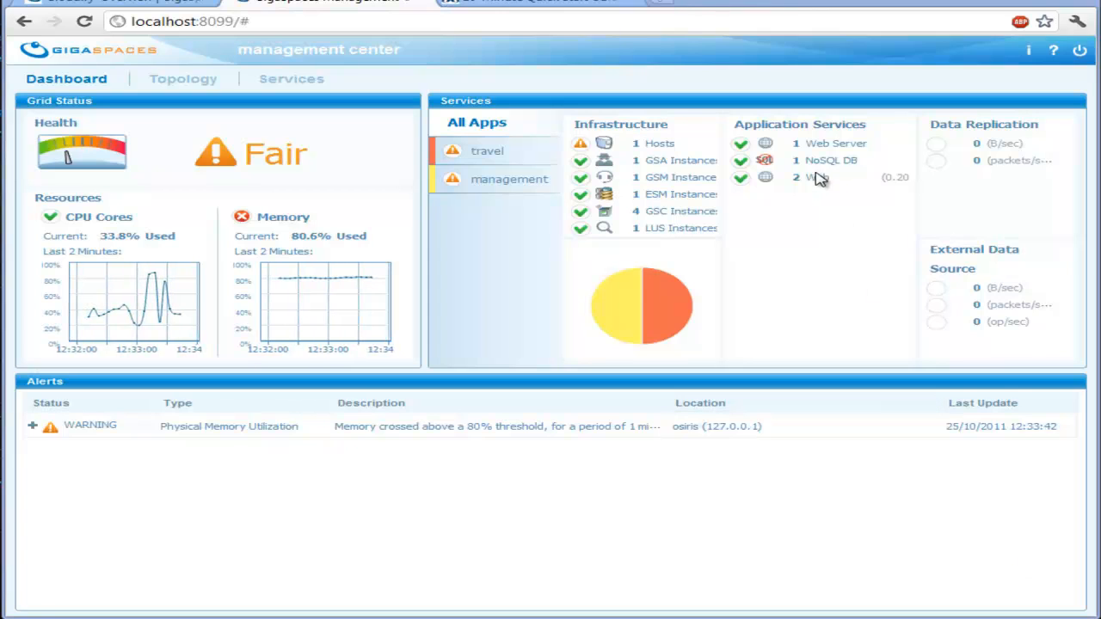
- Open a new incognito Chrome window from the wrench menu
left_click(1077, 22)
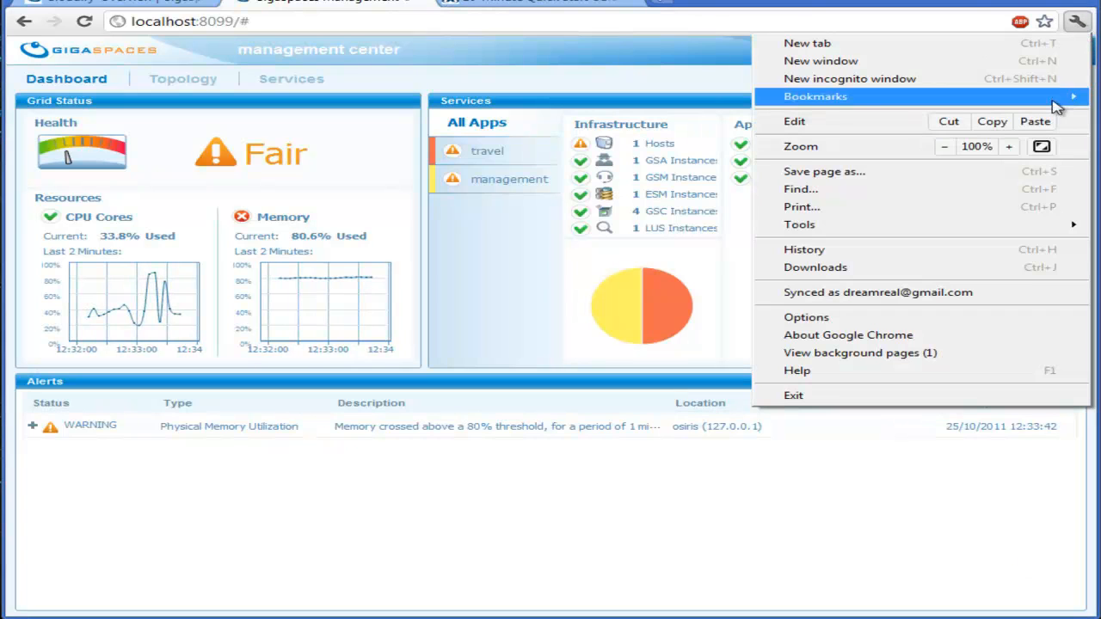
left_click(849, 78)
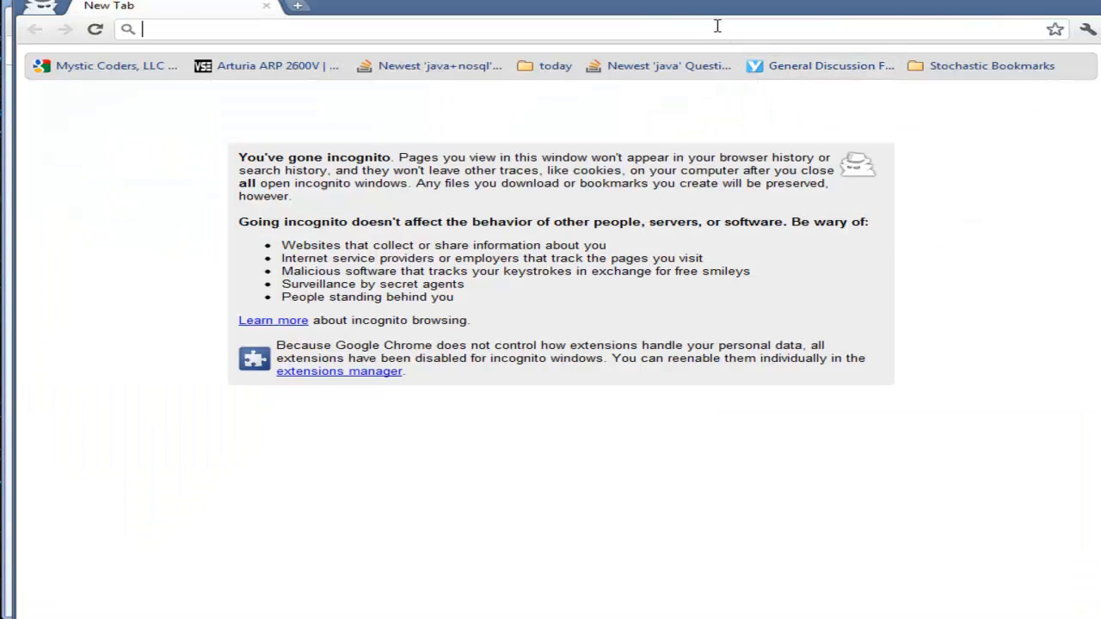
- Visit the Spring Travel app at localhost:8080, then return to the dashboard
type("http://localhost:8080")
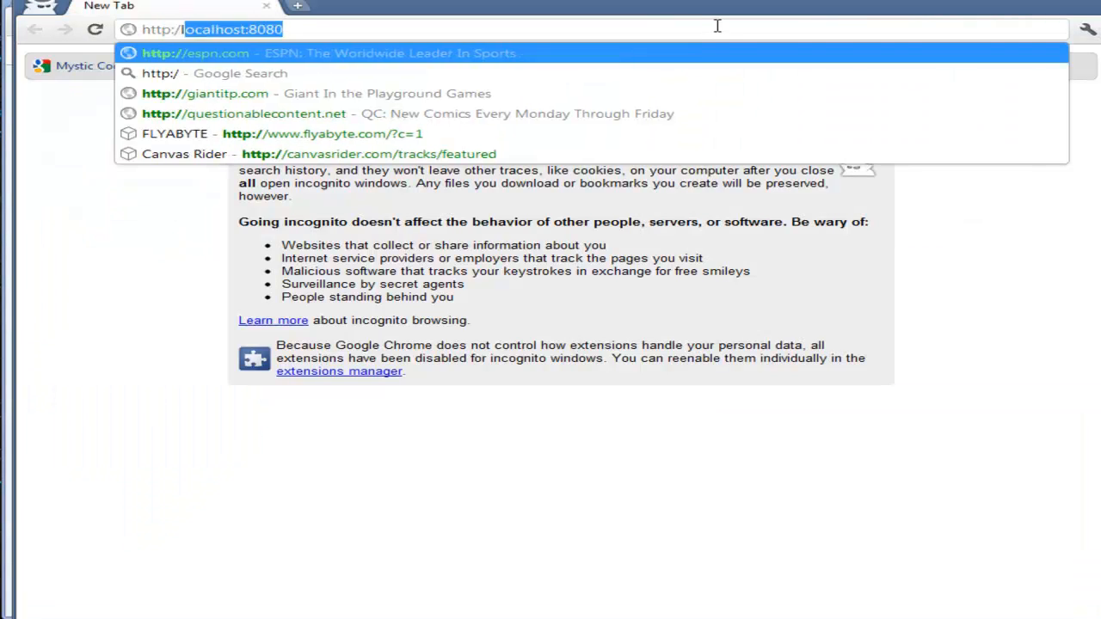
type("localhost:8080")
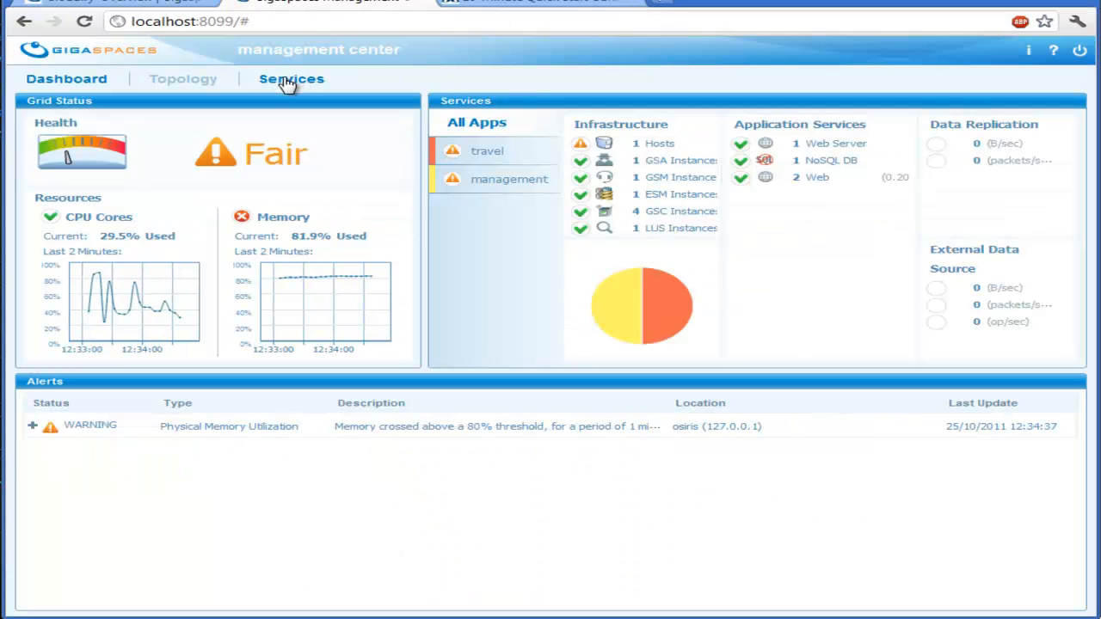
- Check Services, then select travel in the Topology application dropdown
left_click(291, 78)
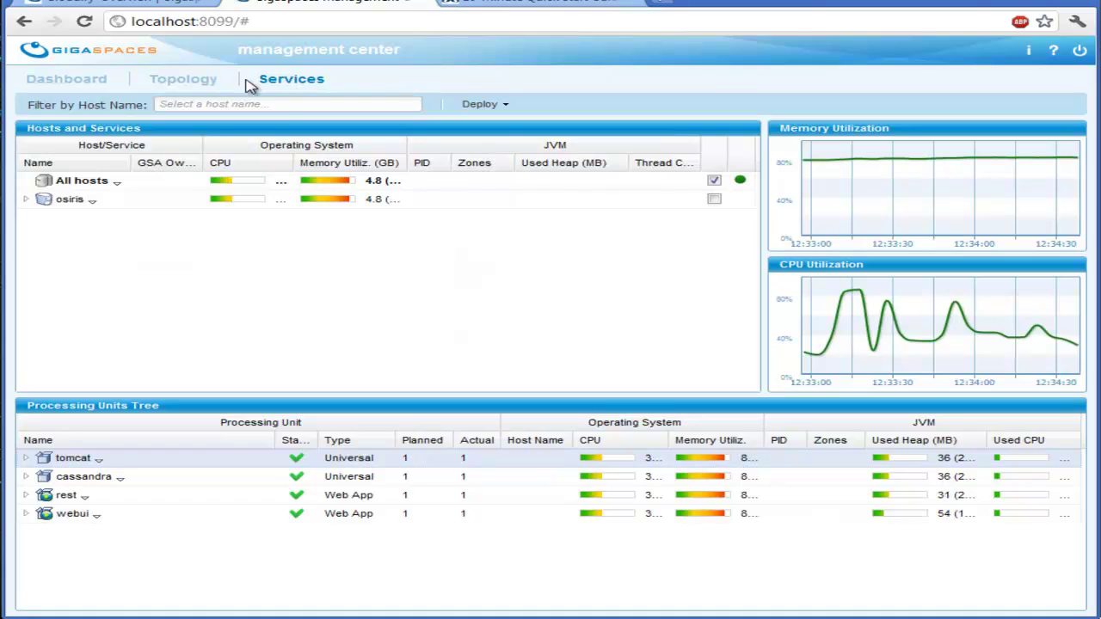
left_click(182, 78)
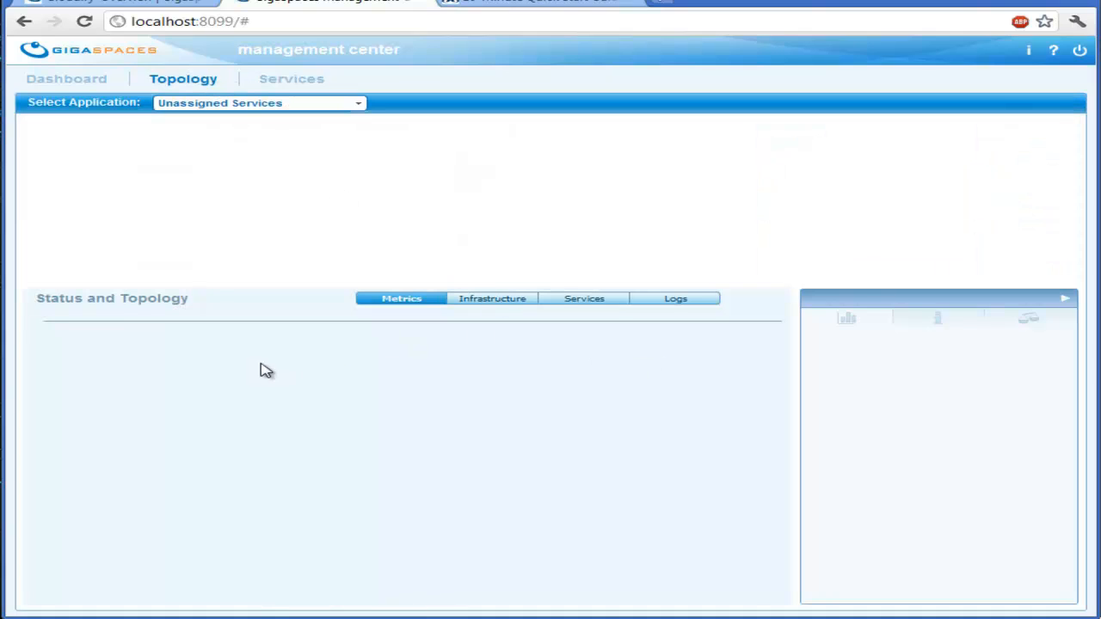
left_click(258, 103)
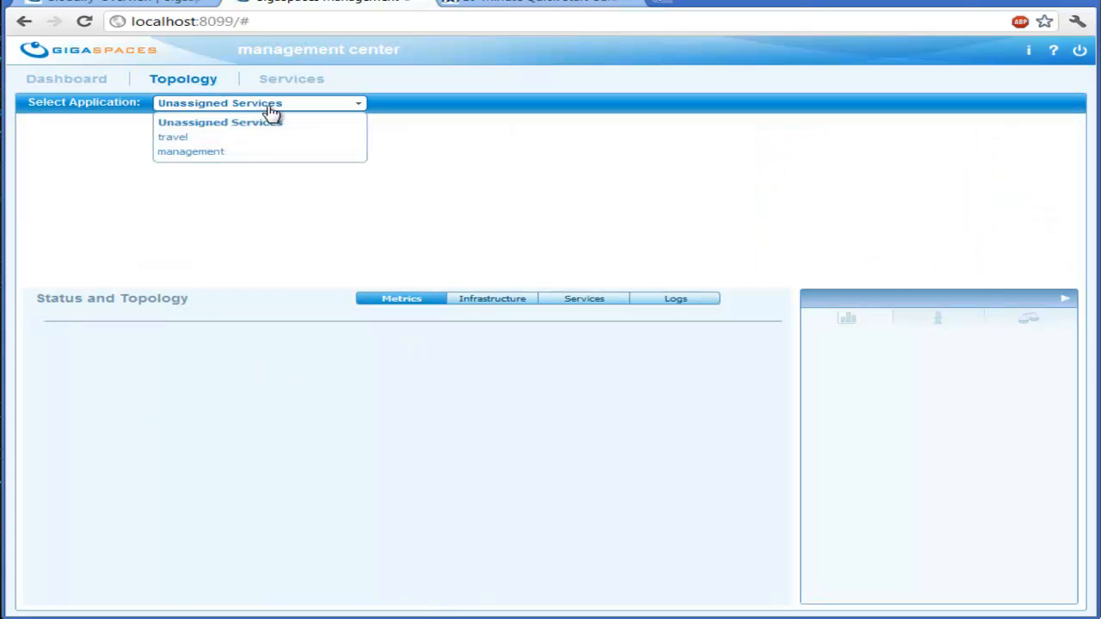
mouse_move(190, 137)
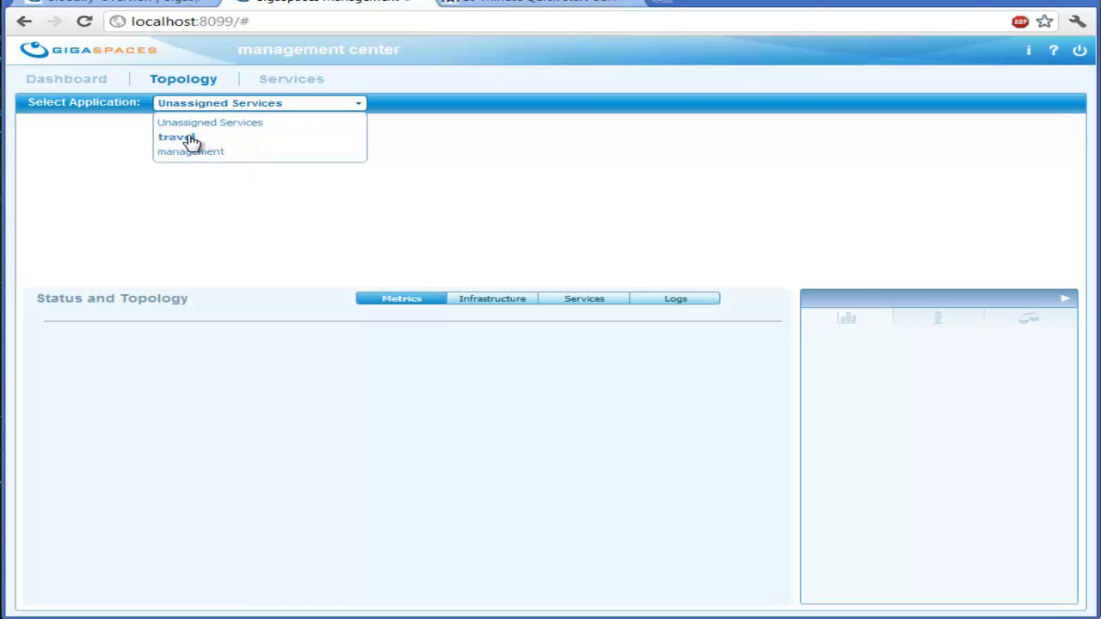
left_click(173, 136)
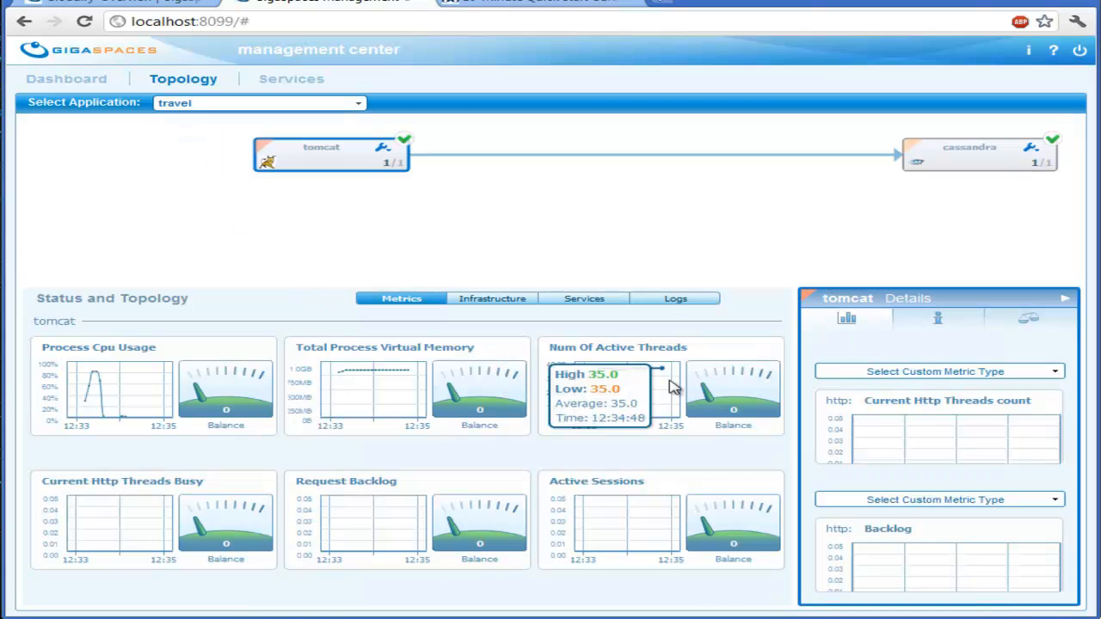
mouse_move(575, 415)
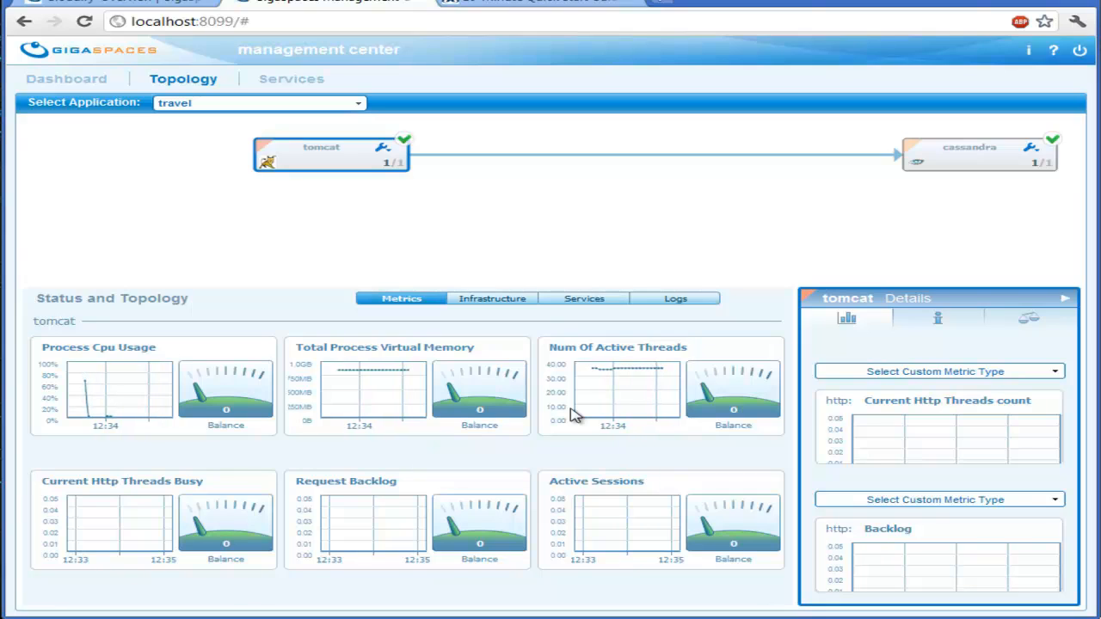
mouse_move(976, 163)
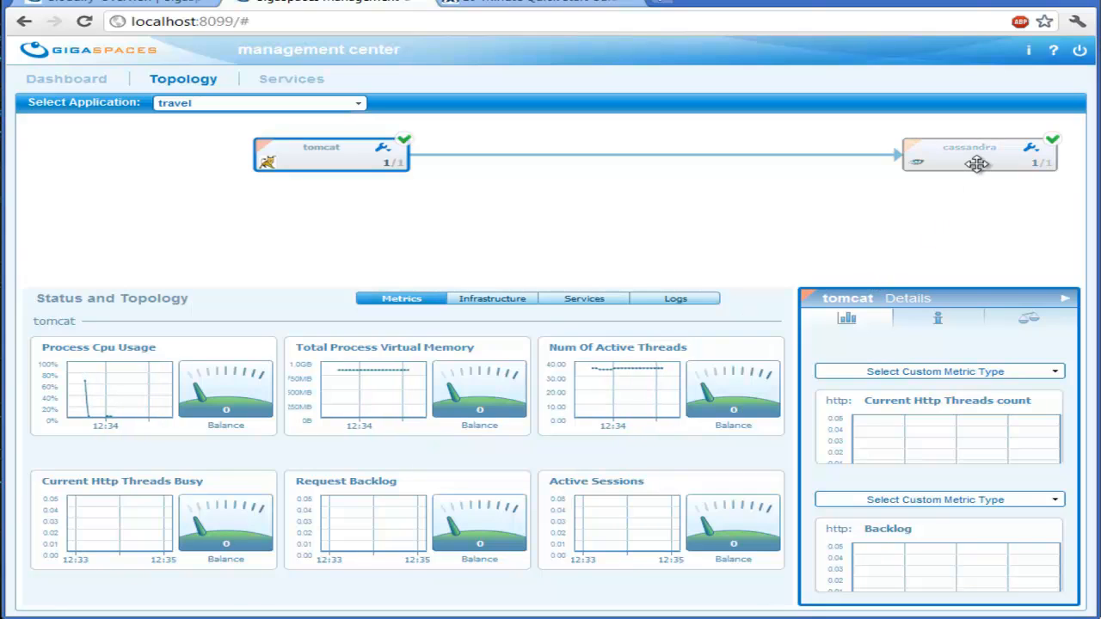
- Select the cassandra node to view its compaction manager and commit log charts
left_click(969, 155)
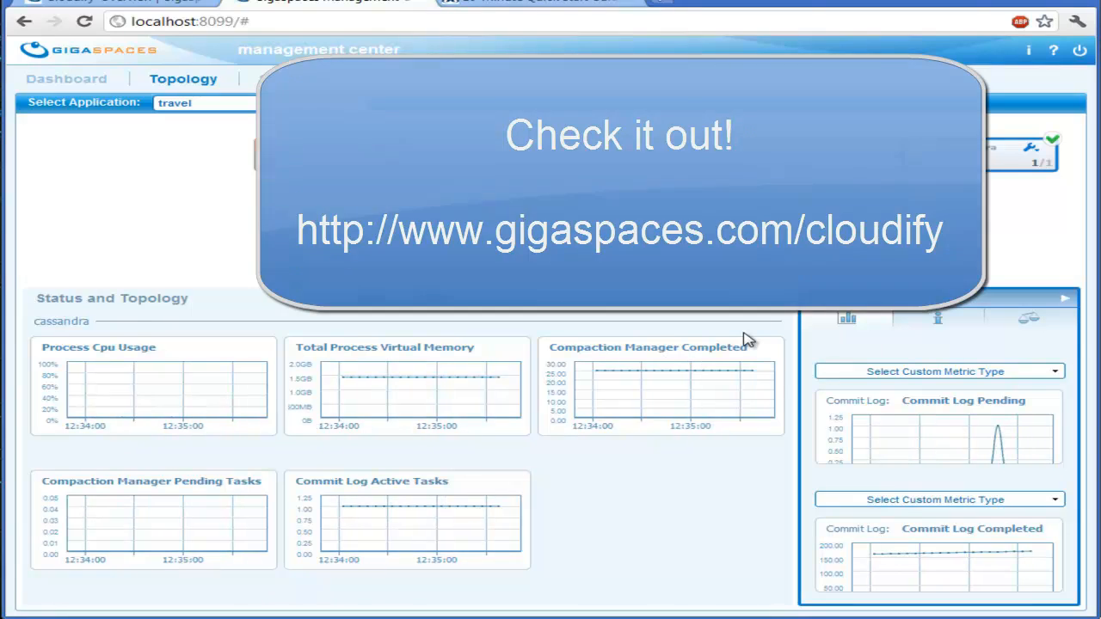
left_click(619, 198)
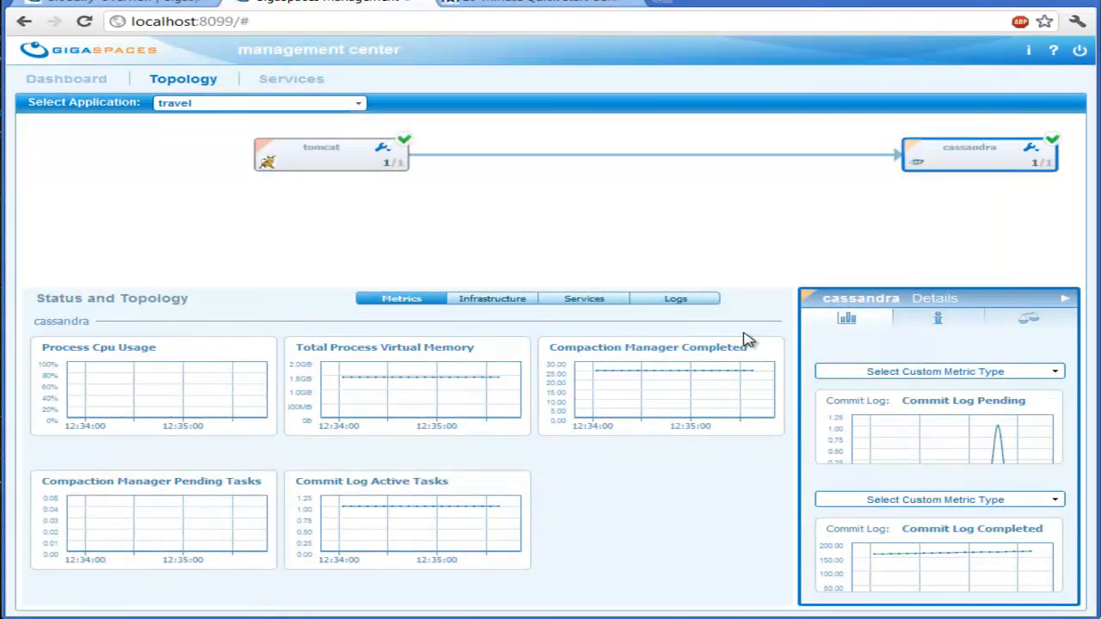